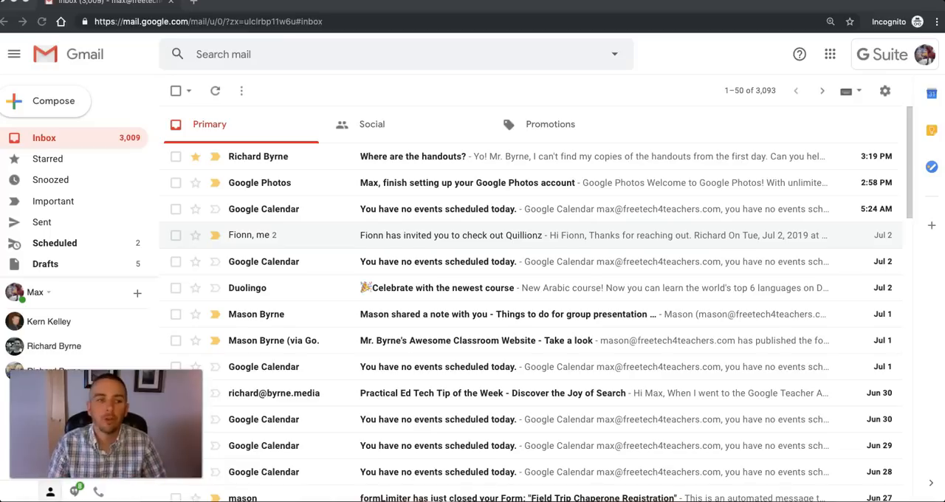
pyautogui.click(48, 101)
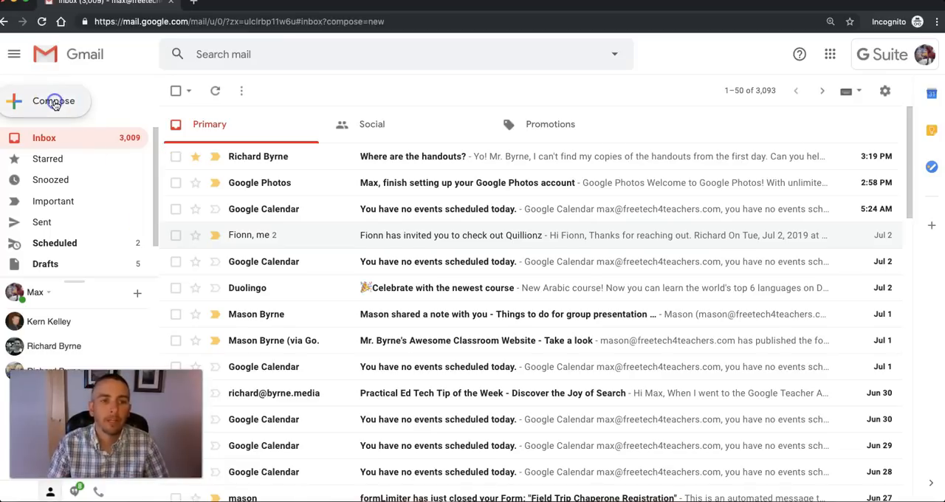
pyautogui.click(54, 101)
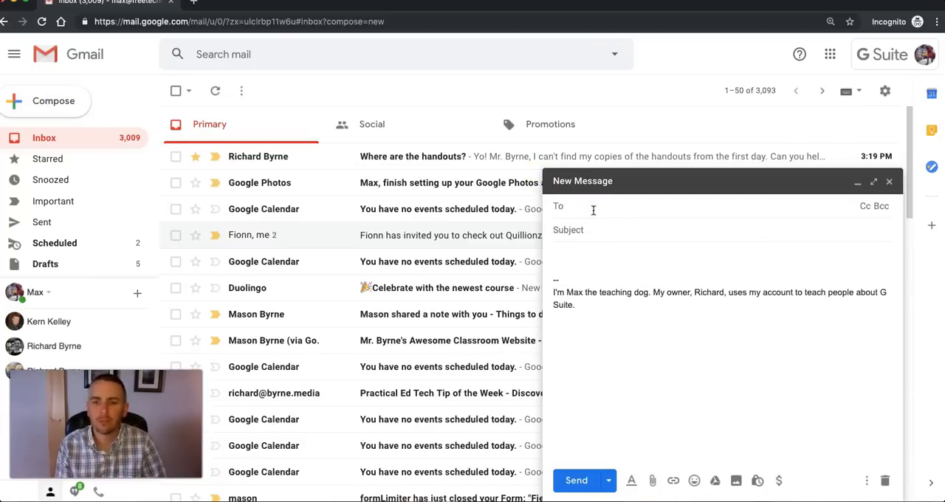
pyautogui.write('mas')
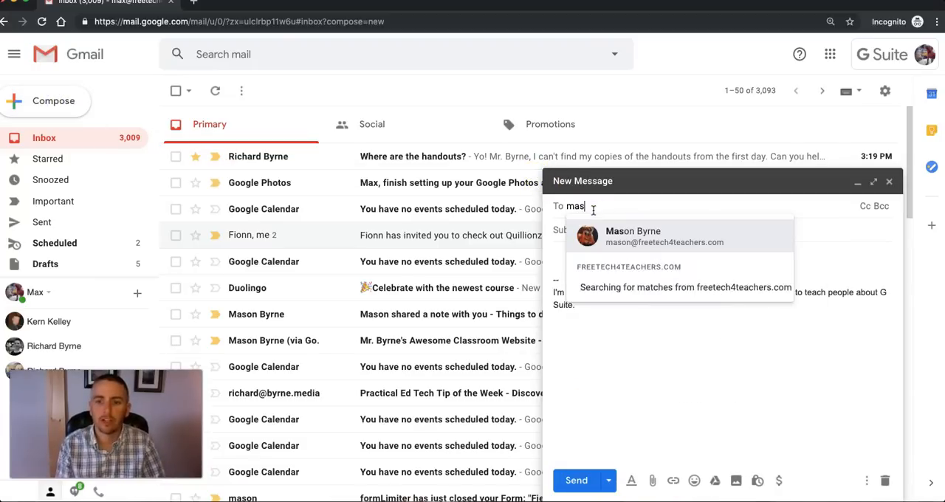
pyautogui.click(633, 236)
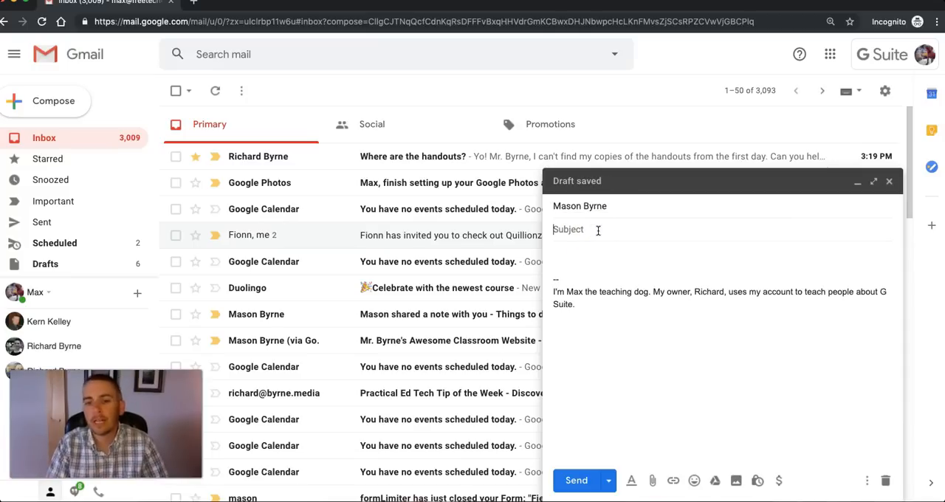
# Give it the subject 'Reminder' and body 'Remember to bring back your library books.'.
pyautogui.write('Reminder')
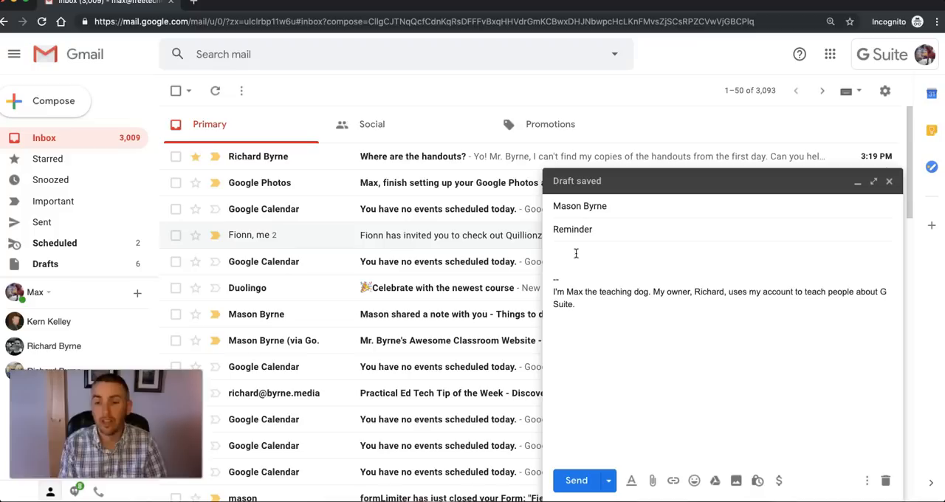
pyautogui.write('Remember')
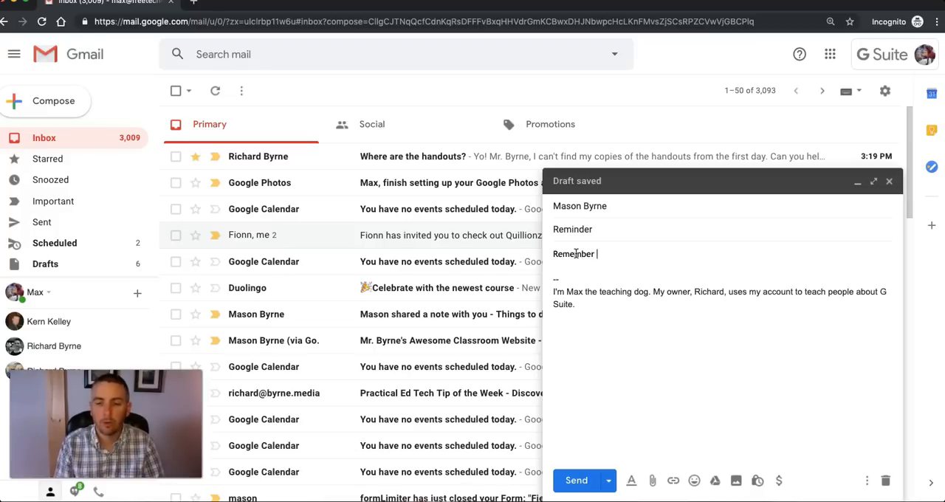
pyautogui.write('to bring back your library')
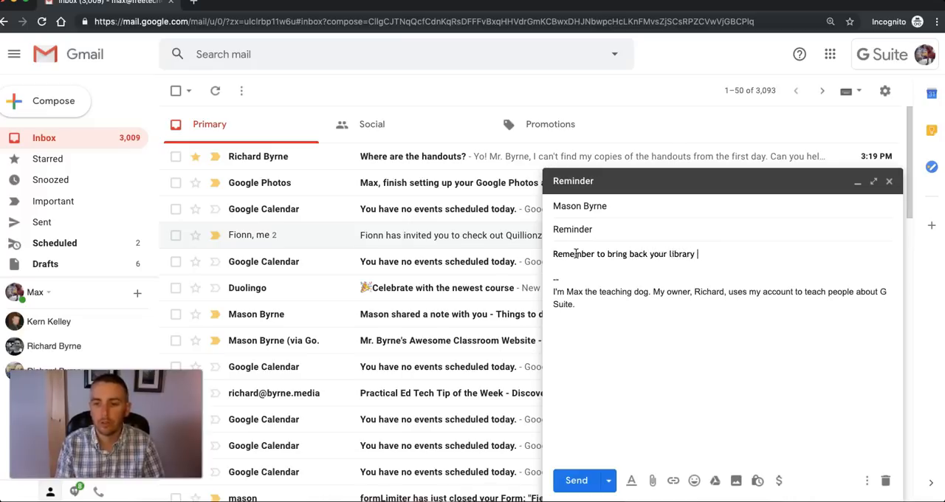
pyautogui.write('books.')
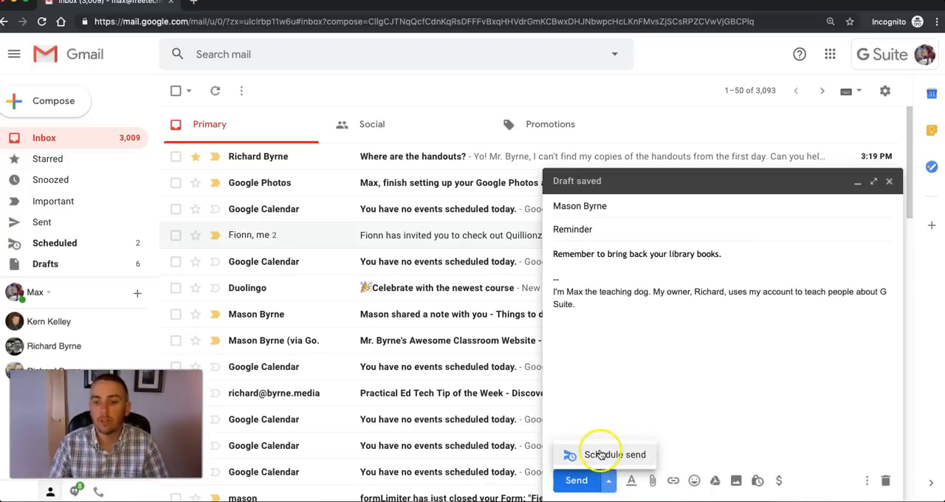
# Schedule the reminder to send on July 9 via a custom date and time.
pyautogui.click(614, 454)
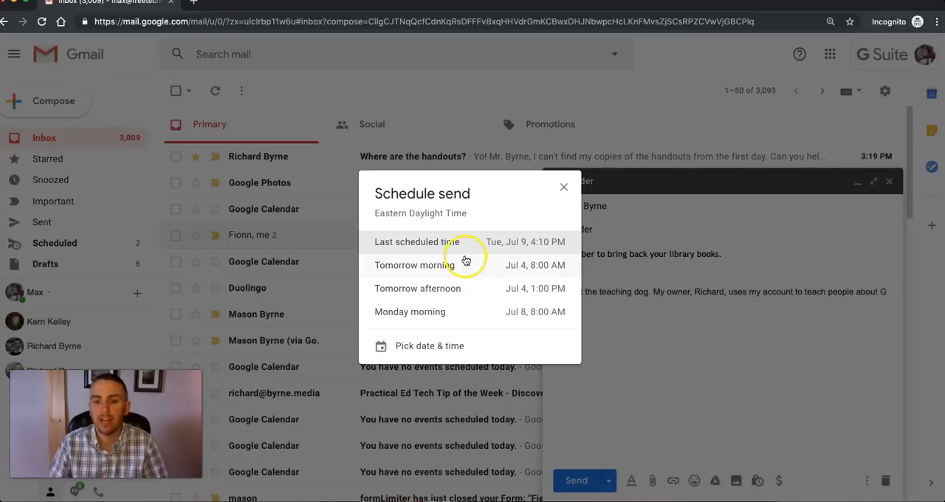
pyautogui.moveTo(449, 316)
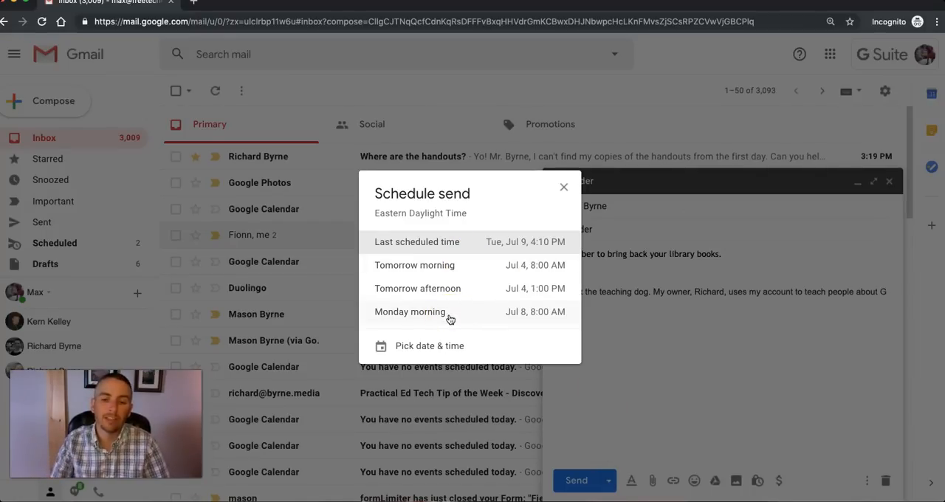
pyautogui.moveTo(430, 345)
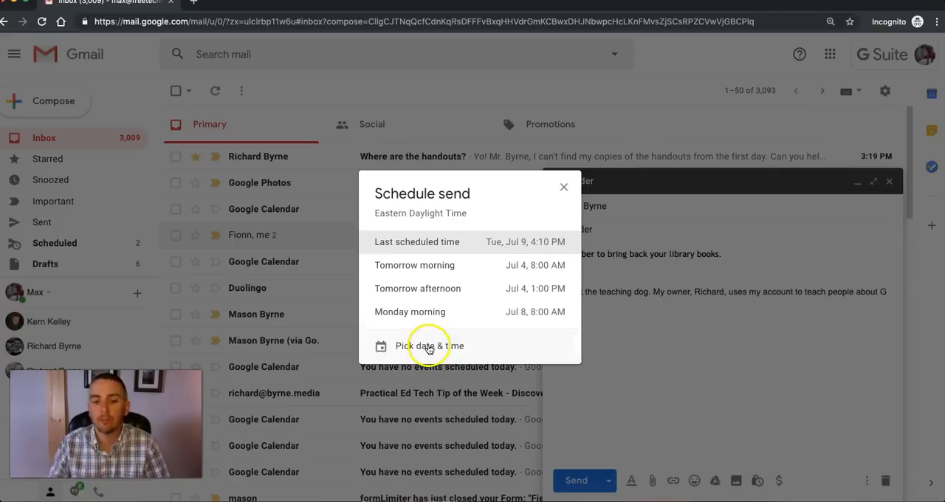
pyautogui.click(430, 346)
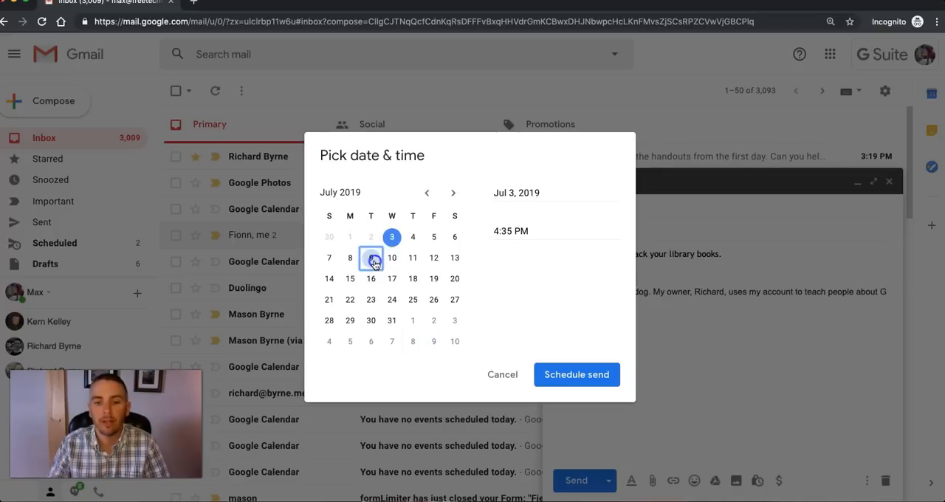
pyautogui.click(371, 257)
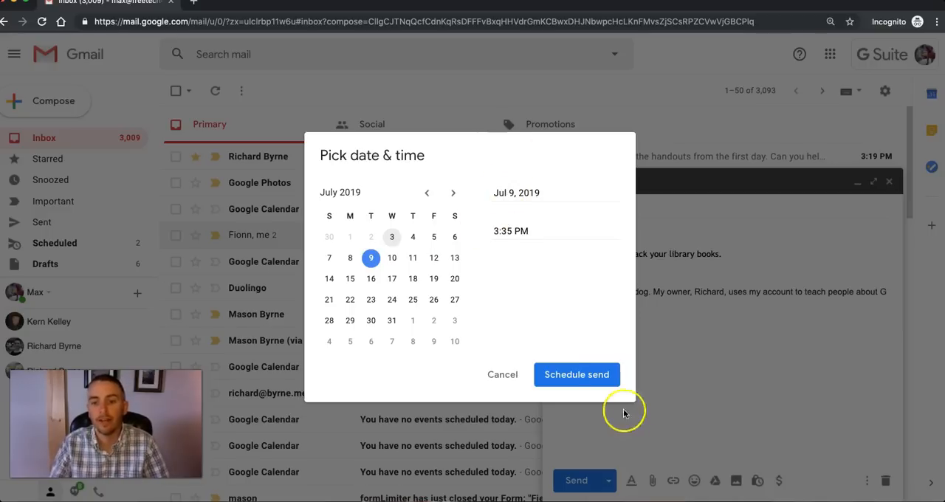
pyautogui.click(577, 375)
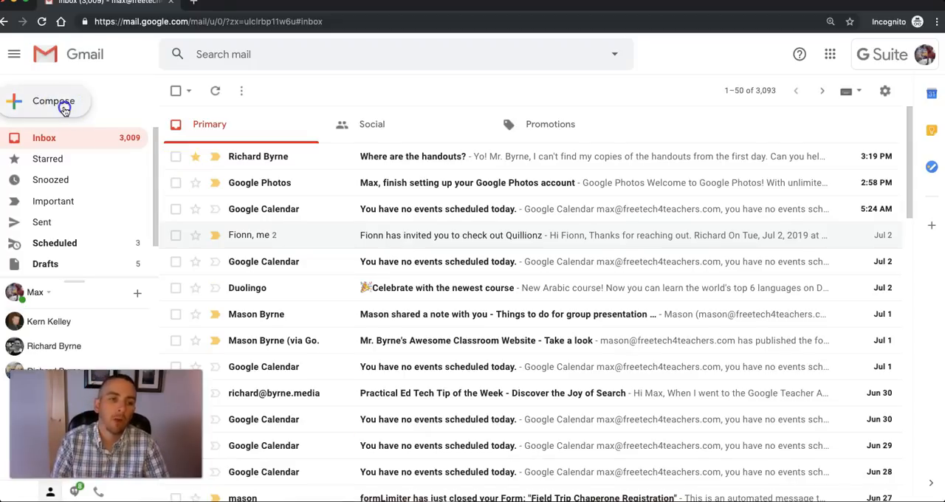
pyautogui.click(53, 101)
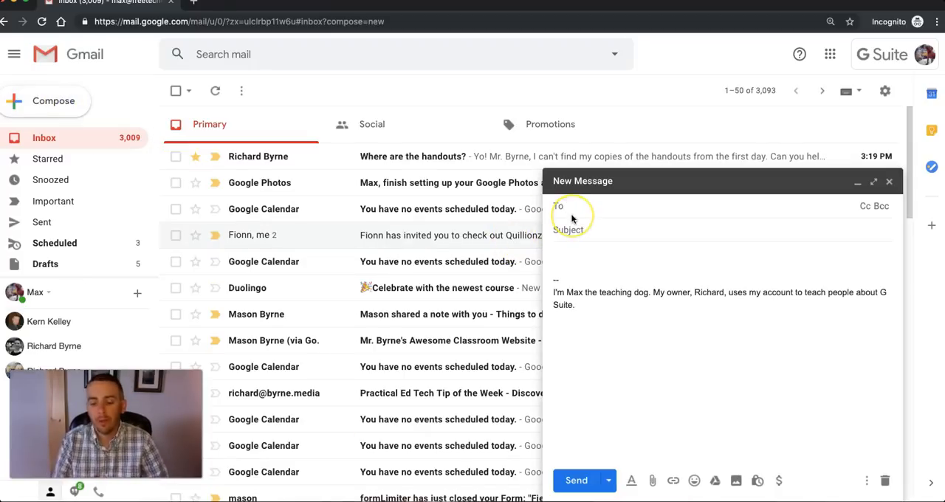
pyautogui.write('morri')
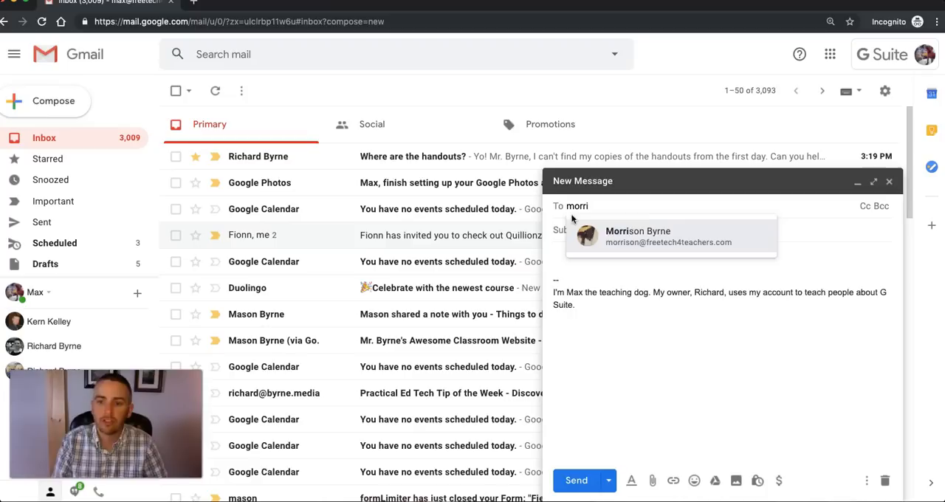
pyautogui.click(637, 236)
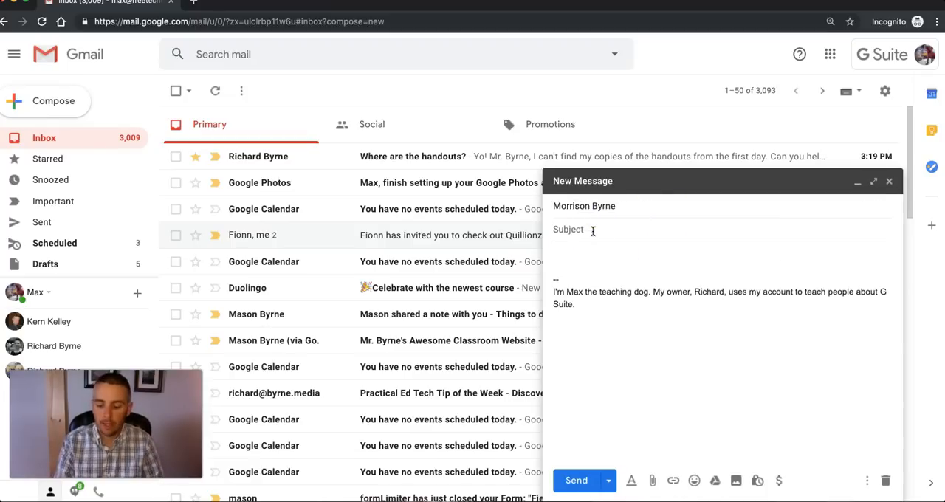
# Give it the subject 'Info for Monday's meeting' and a body about important meeting info.
pyautogui.write('Info for Monday')
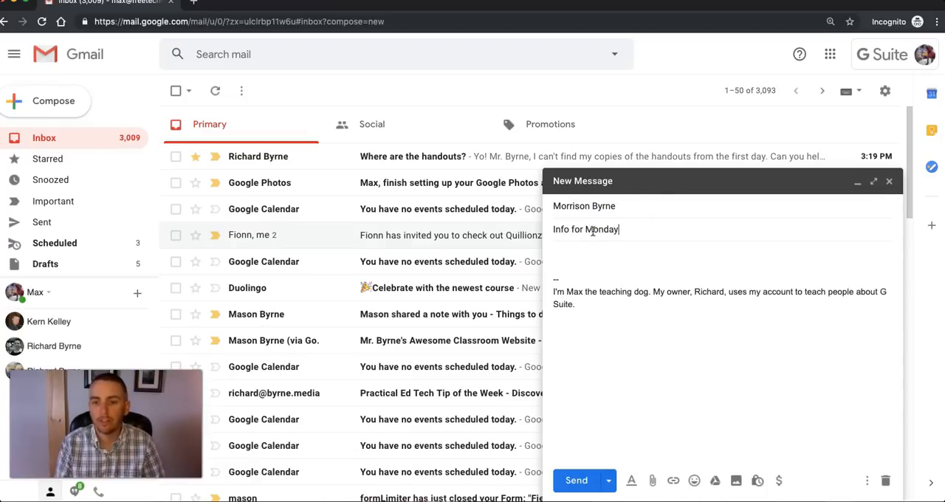
pyautogui.write("'s meeting")
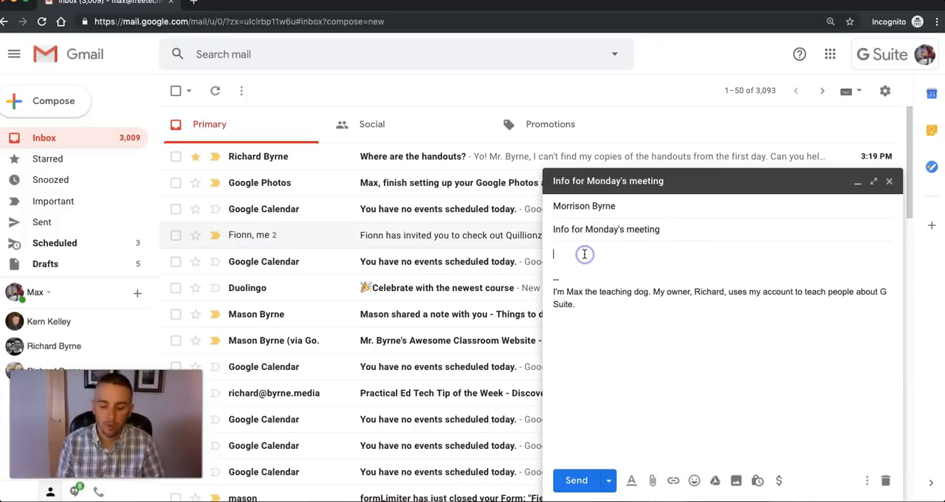
pyautogui.write('Importa')
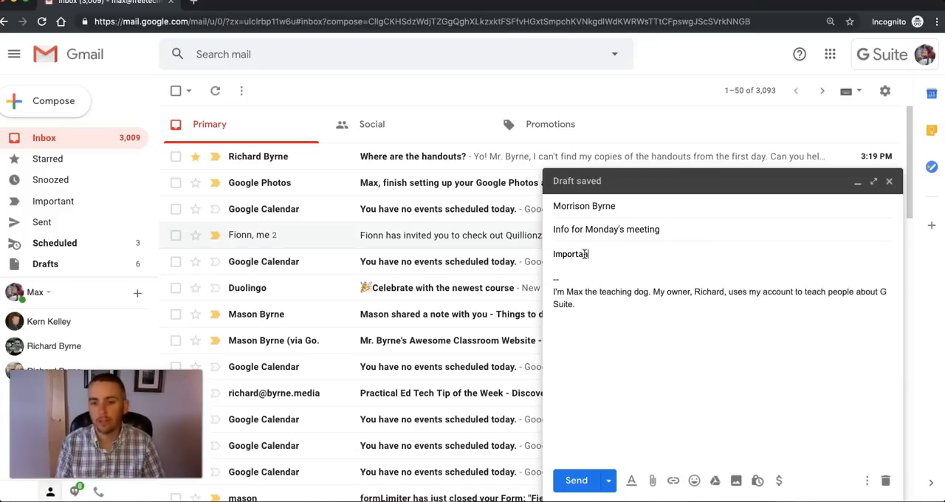
pyautogui.write('info f')
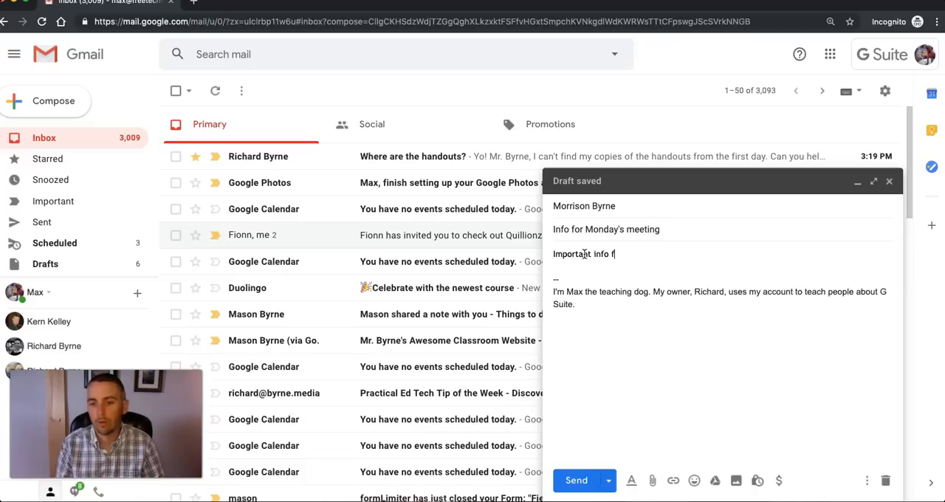
pyautogui.write('or MO')
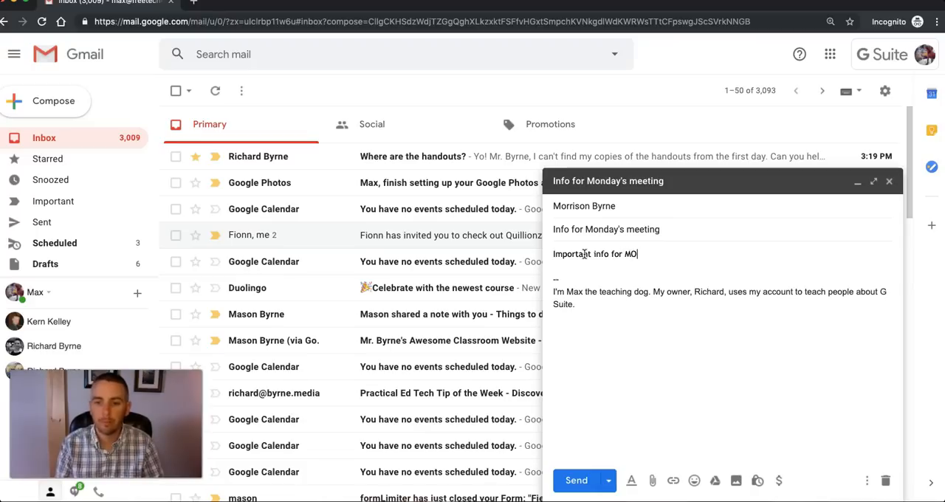
pyautogui.write("nday's meet")
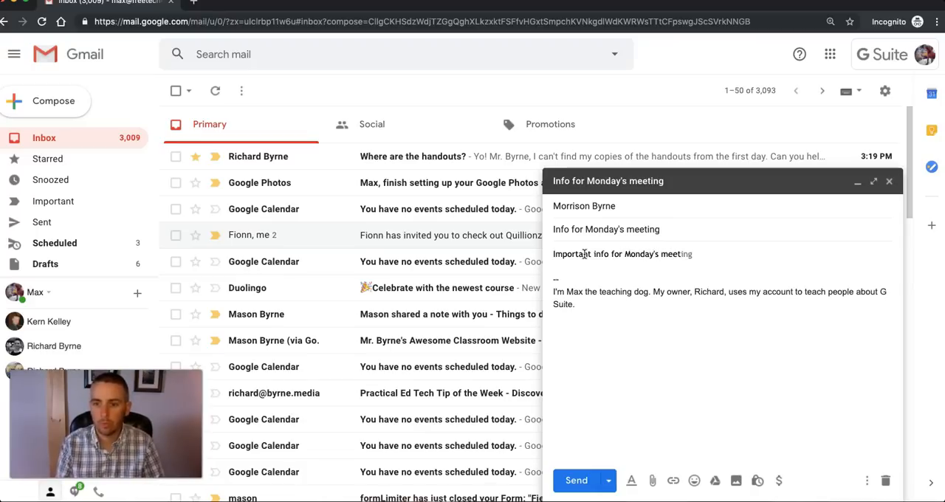
pyautogui.write("You won't believe it.")
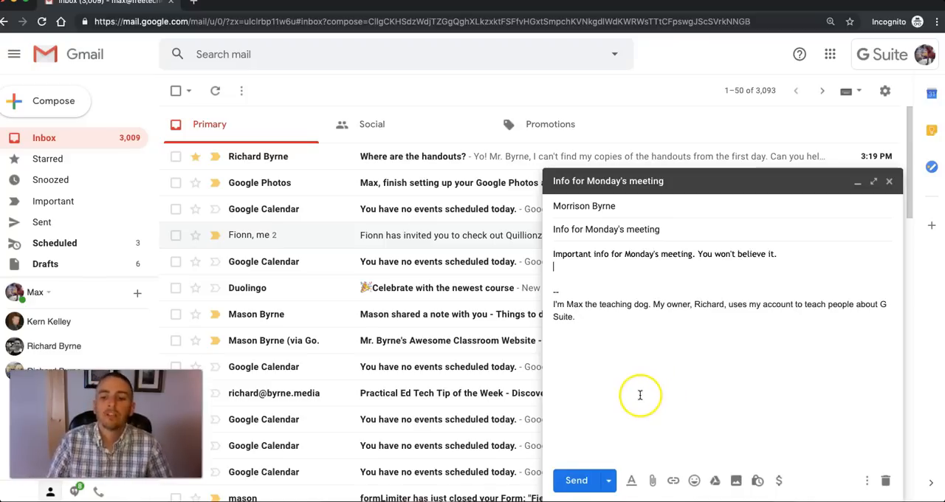
pyautogui.moveTo(757, 480)
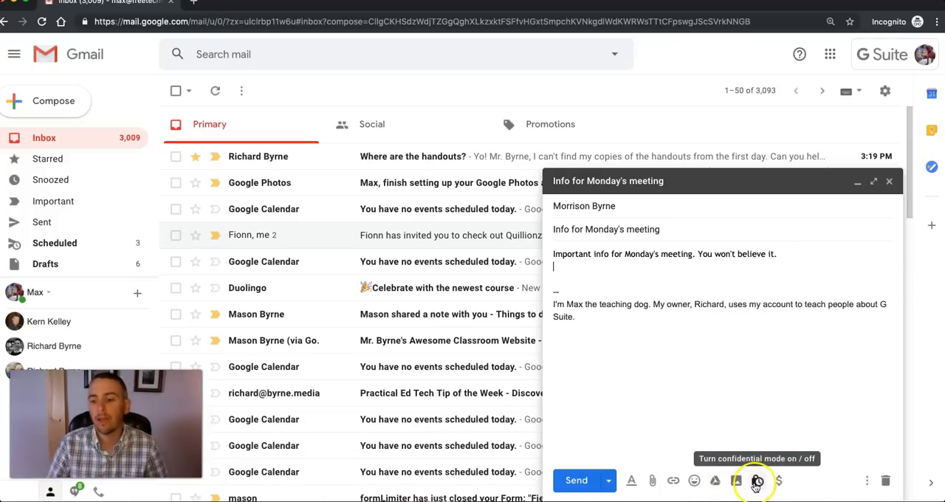
# Set confidential mode to expire in 1 week, save it, and send the message.
pyautogui.click(757, 480)
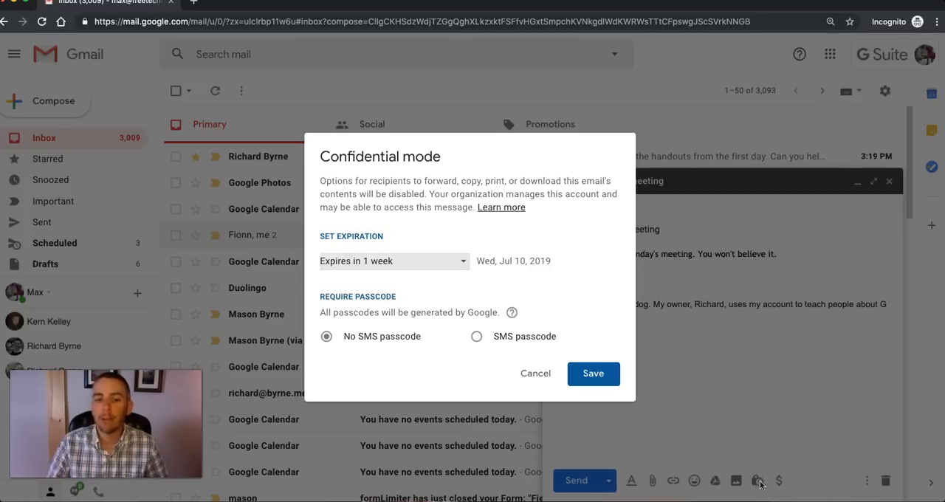
pyautogui.click(391, 261)
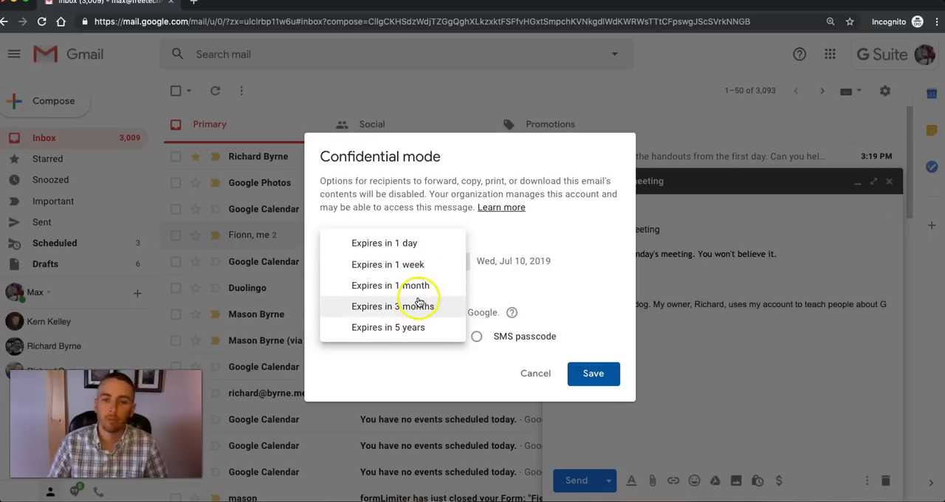
pyautogui.click(387, 264)
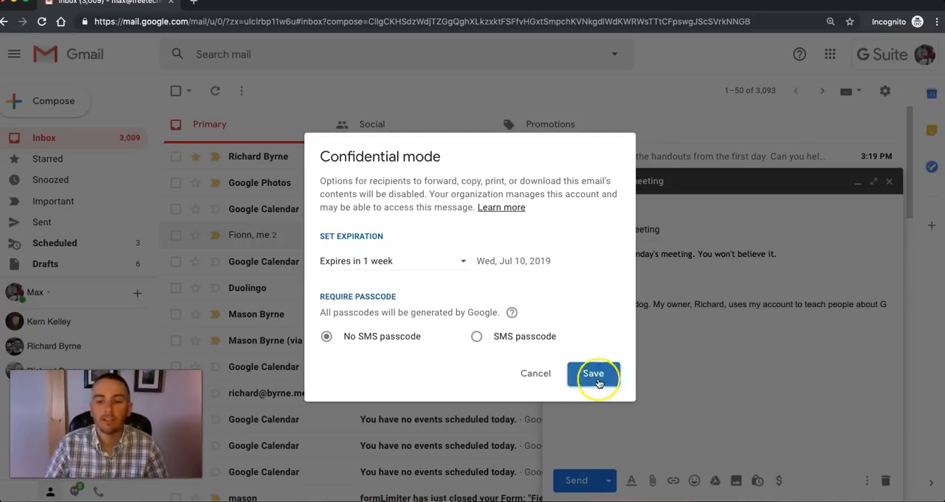
pyautogui.click(594, 373)
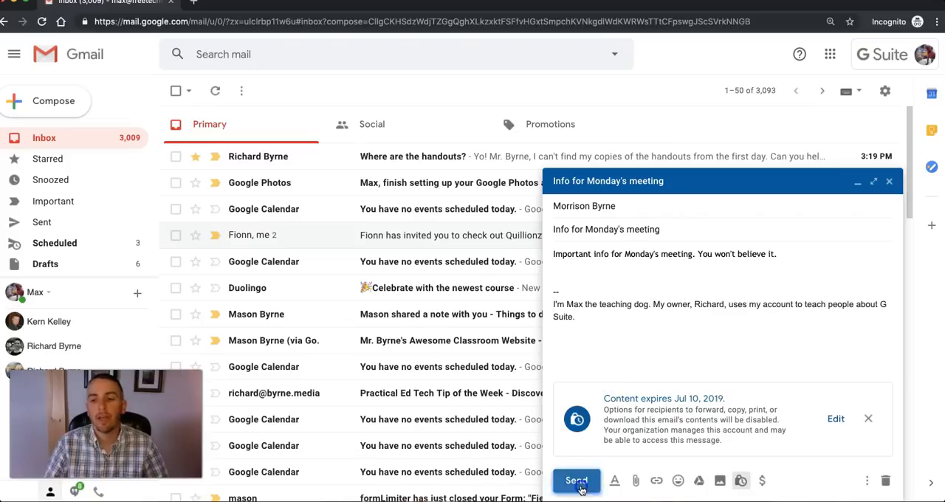
pyautogui.click(576, 481)
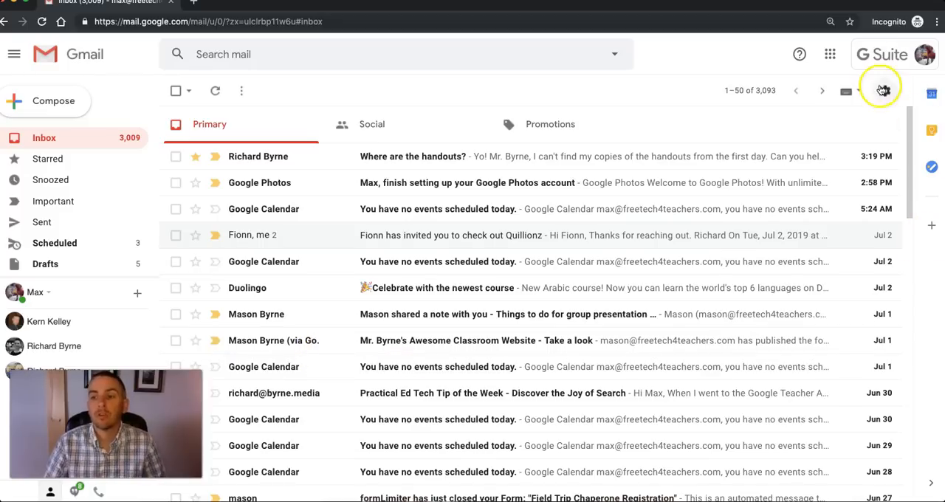
pyautogui.moveTo(884, 90)
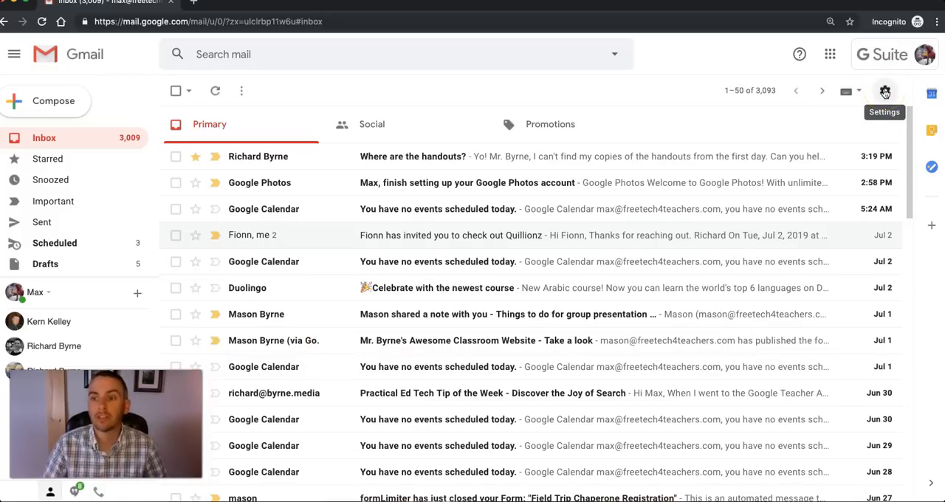
# Go to Settings' Advanced tab where Canned Responses (Templates) is enabled.
pyautogui.click(885, 90)
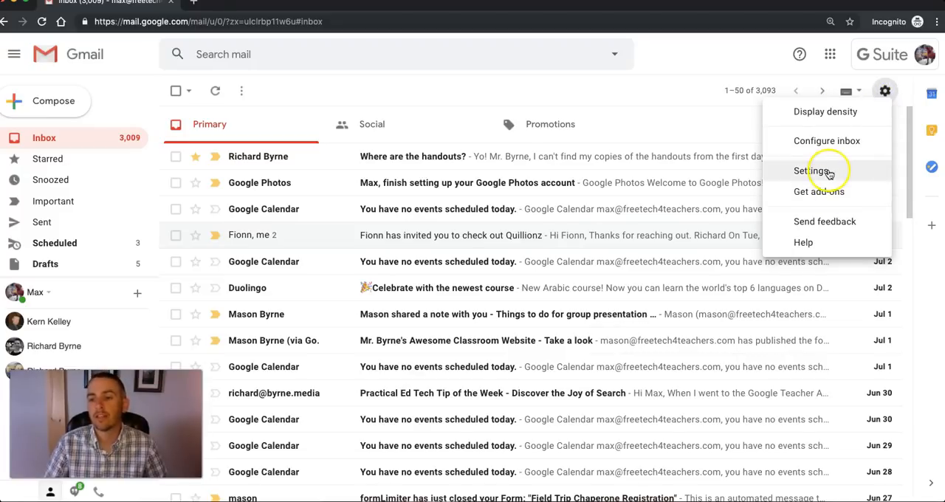
pyautogui.click(811, 171)
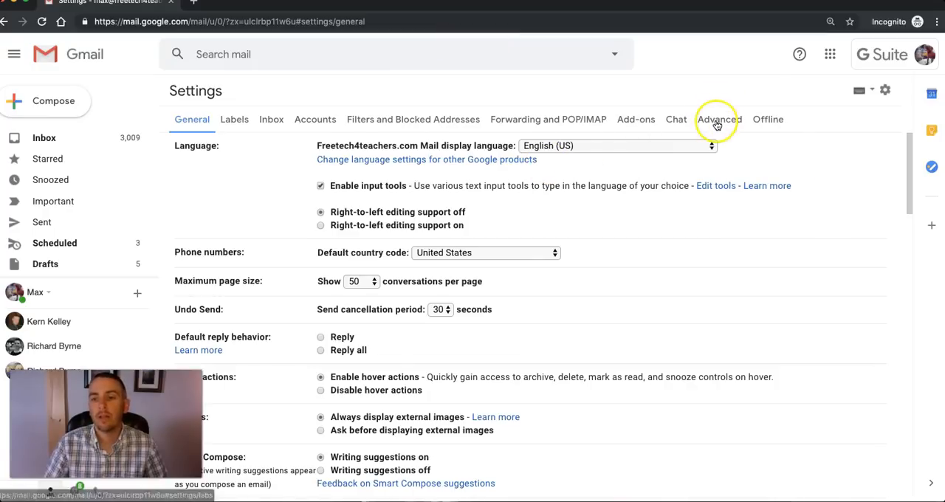
pyautogui.click(718, 119)
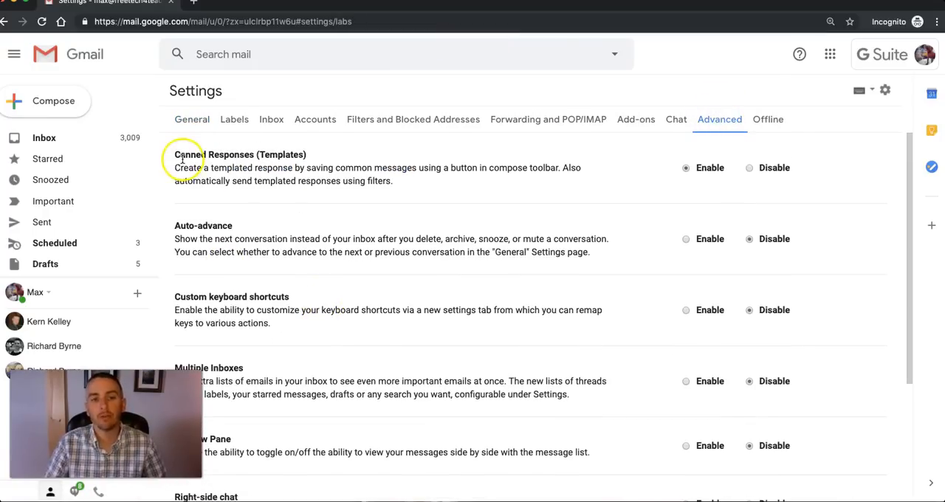
pyautogui.click(686, 168)
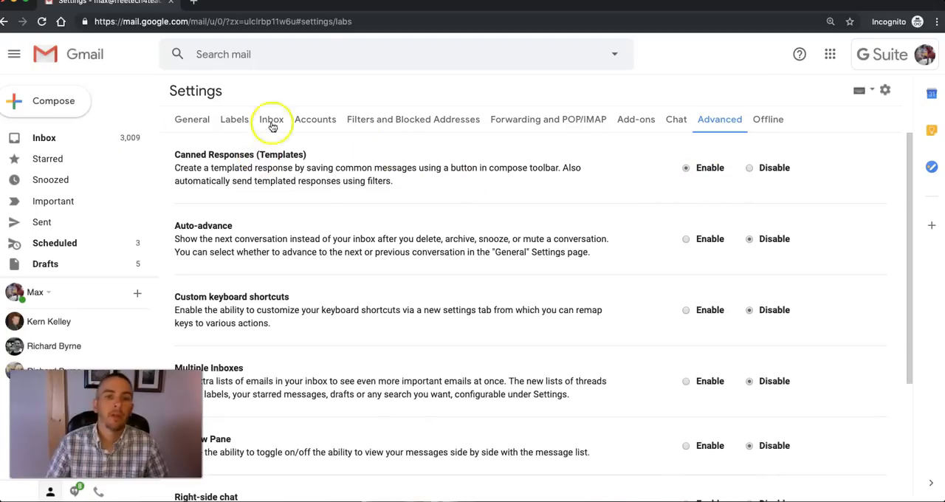
pyautogui.moveTo(44, 137)
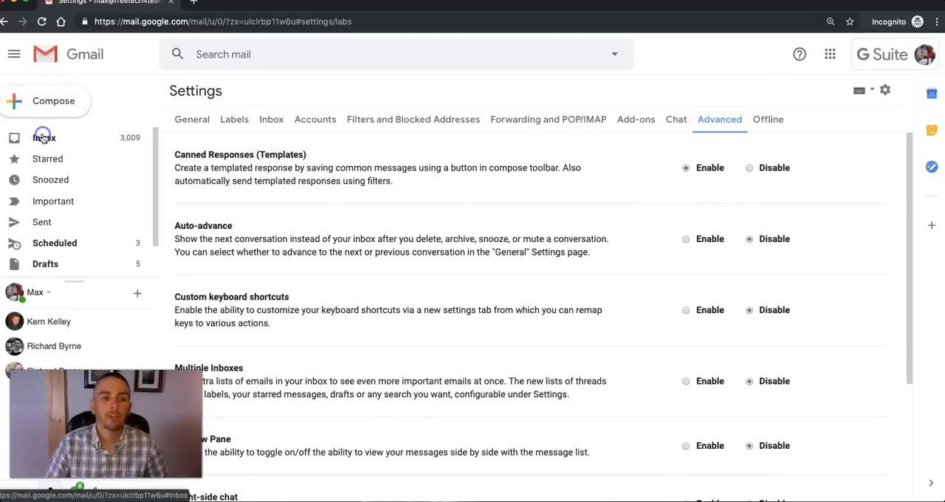
pyautogui.click(44, 137)
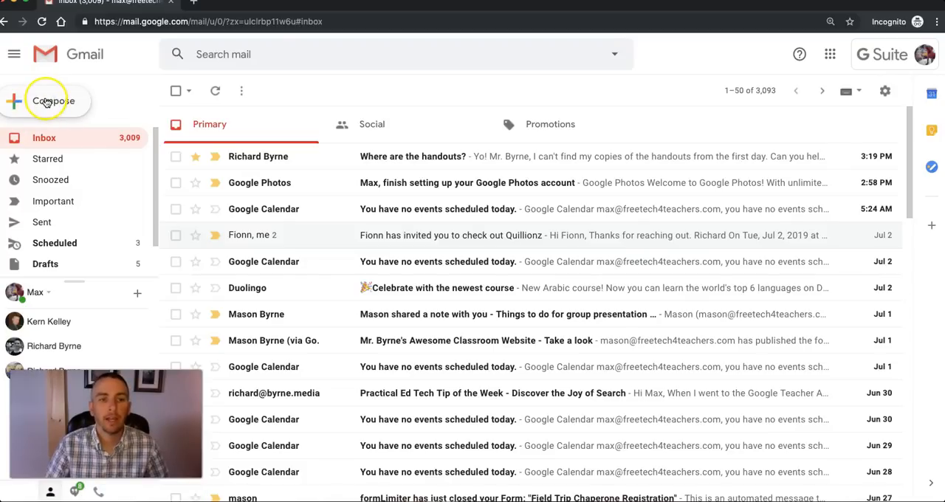
pyautogui.click(46, 101)
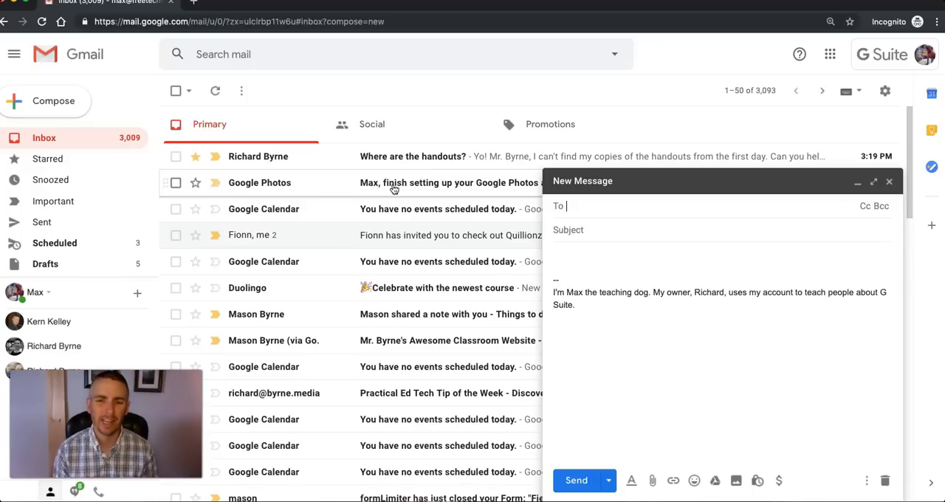
pyautogui.write('bob')
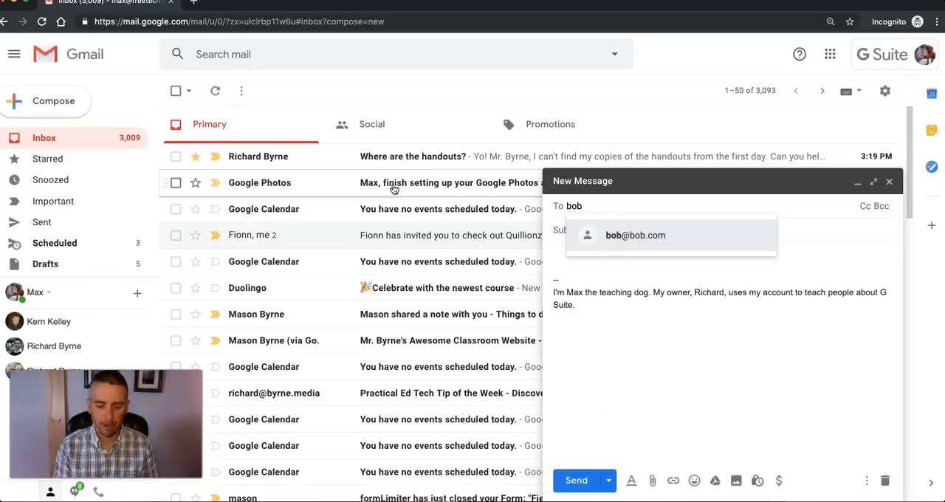
pyautogui.click(635, 235)
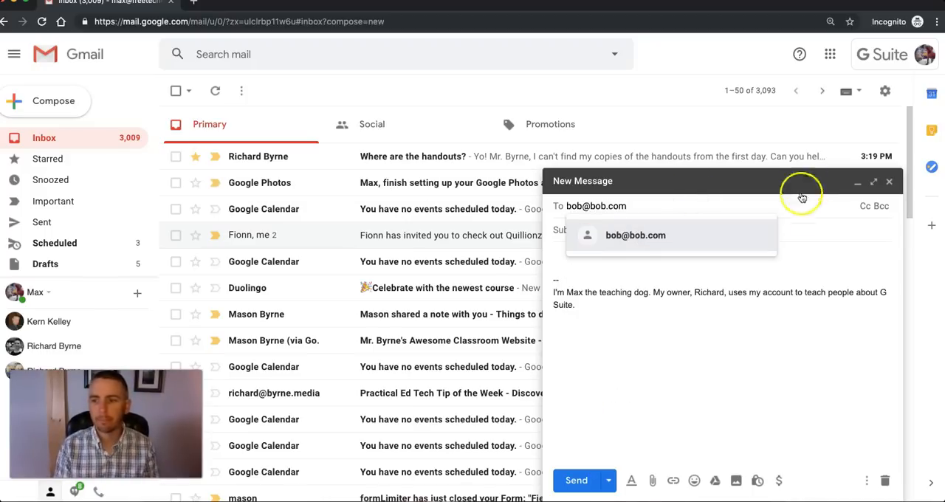
pyautogui.click(635, 235)
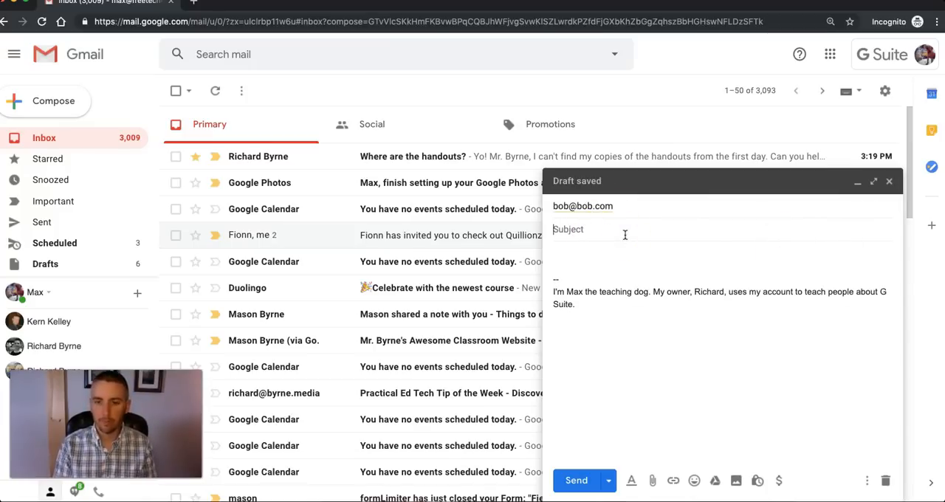
pyautogui.write('Handouts')
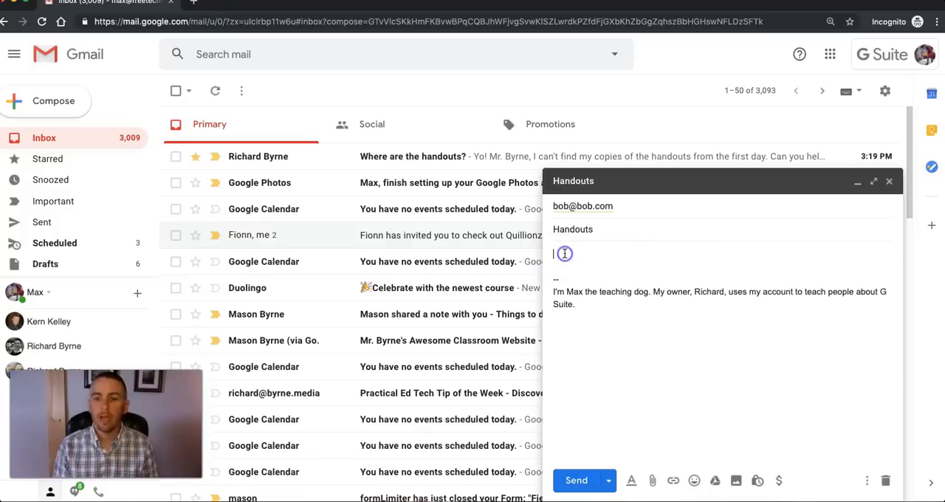
# Write the body saying handouts and syllabus are on the class website and Google Classroom.
pyautogui.write('You')
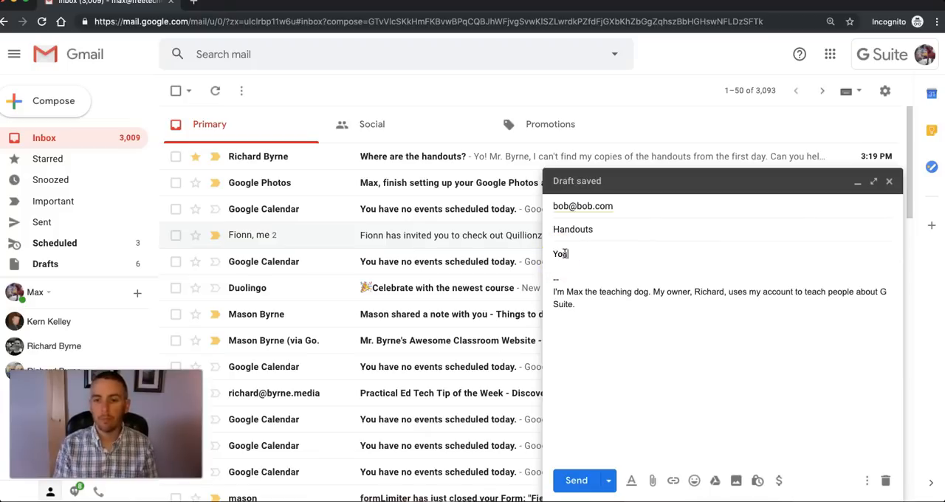
pyautogui.write('can find all')
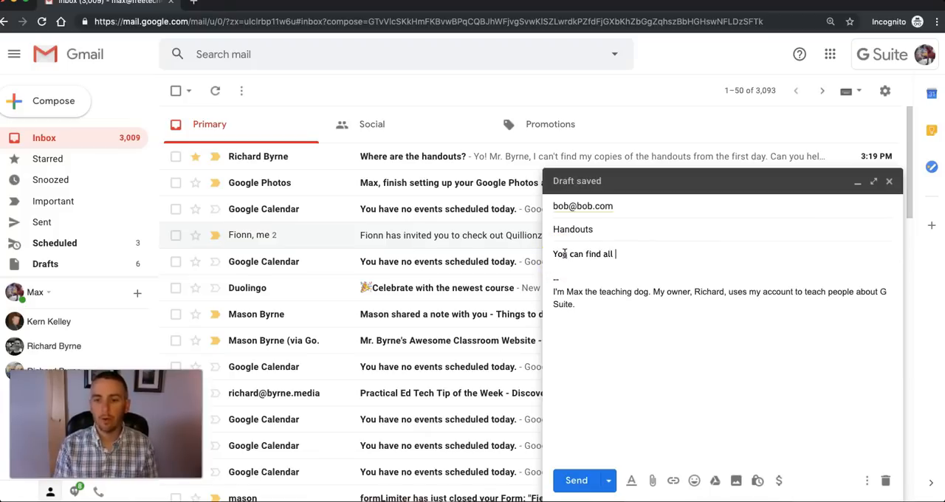
pyautogui.write('of the course')
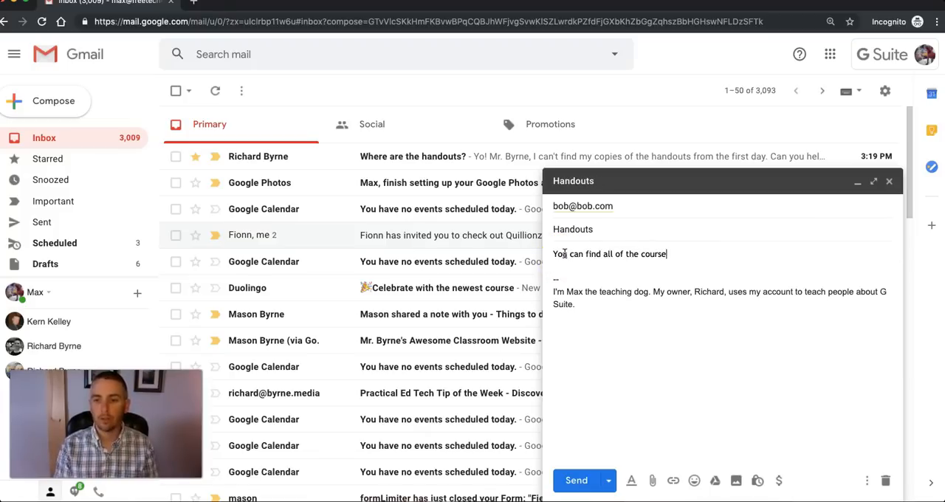
pyautogui.write('handouts and the syllabus on the cl')
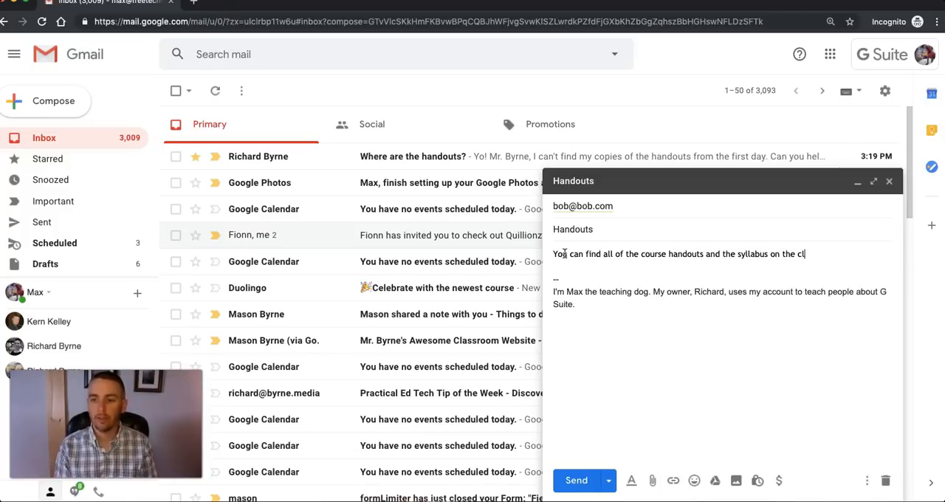
pyautogui.write('o')
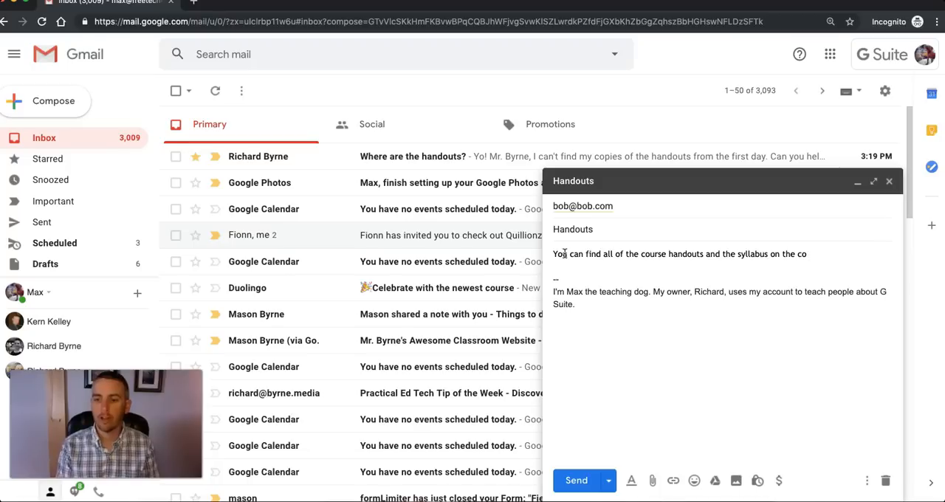
pyautogui.write('class website')
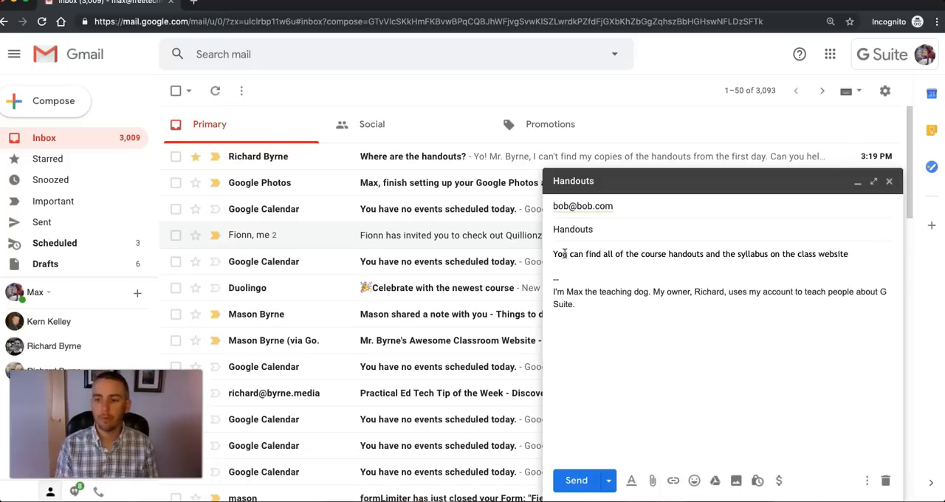
pyautogui.write('and in Google')
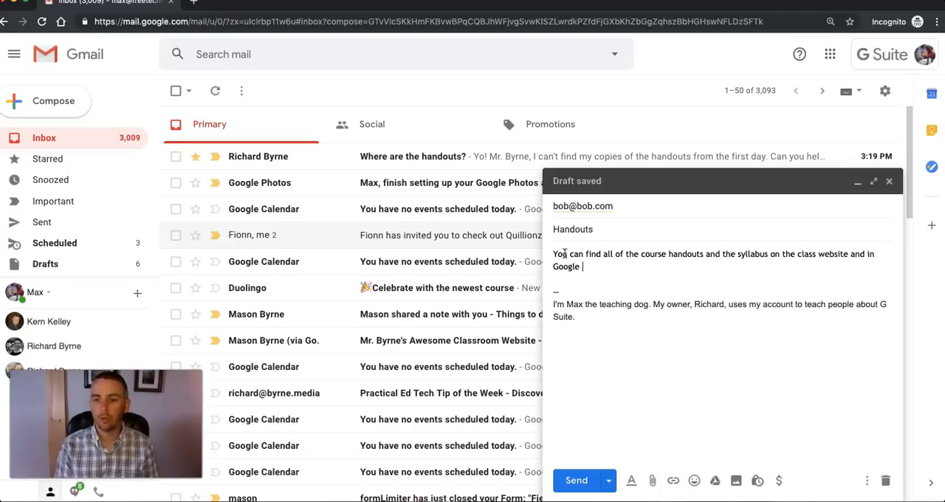
pyautogui.write('Classroom.')
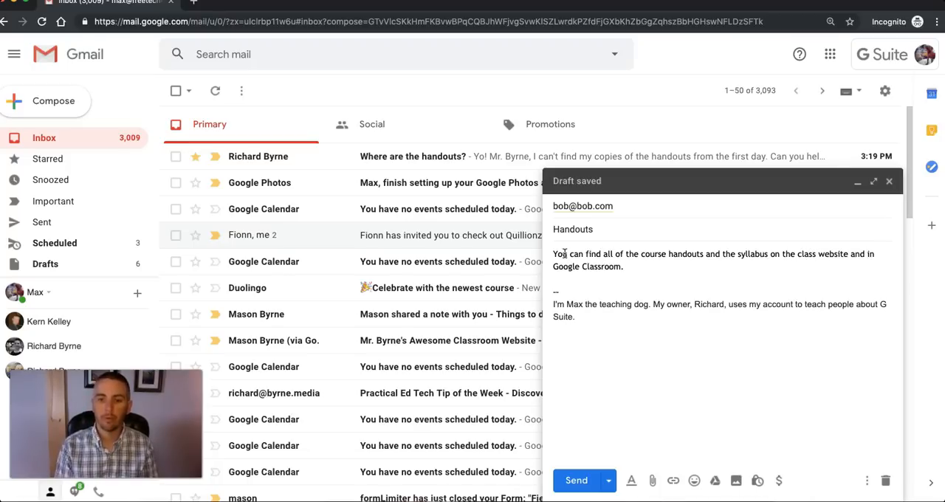
pyautogui.write('You can download and print from there.')
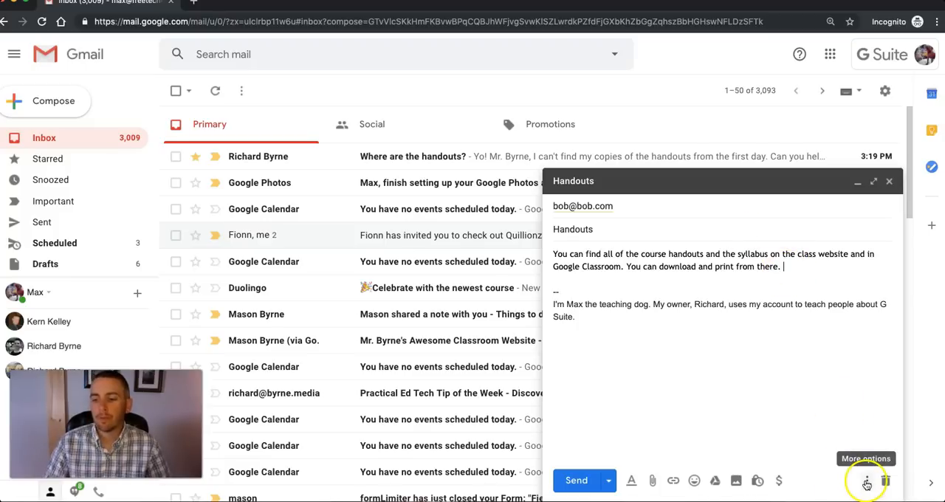
pyautogui.click(867, 481)
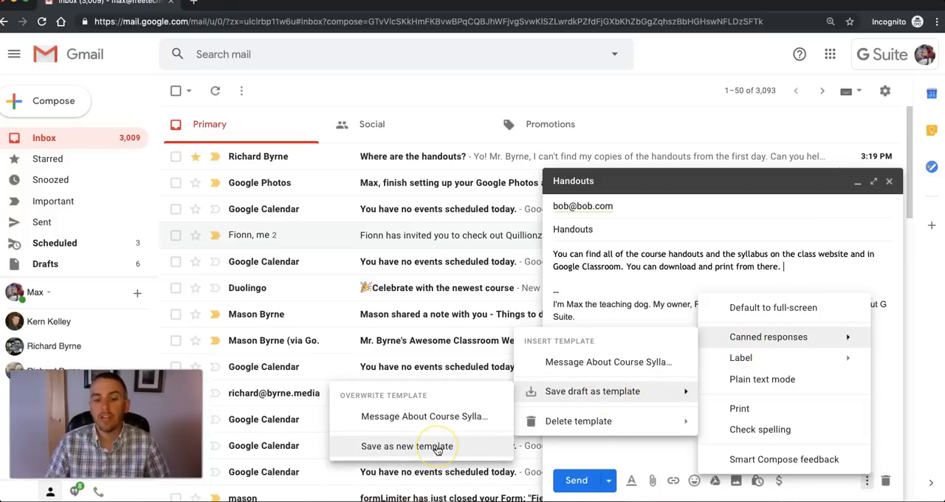
pyautogui.click(407, 445)
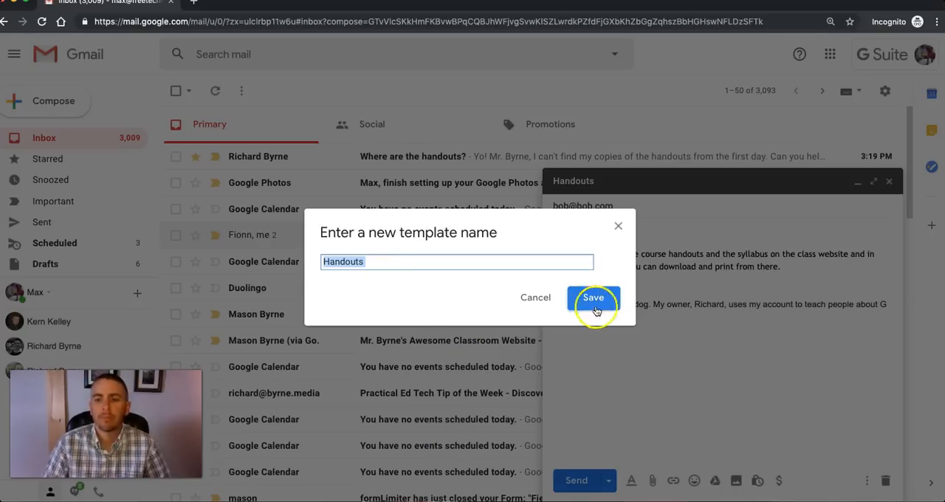
pyautogui.moveTo(377, 261)
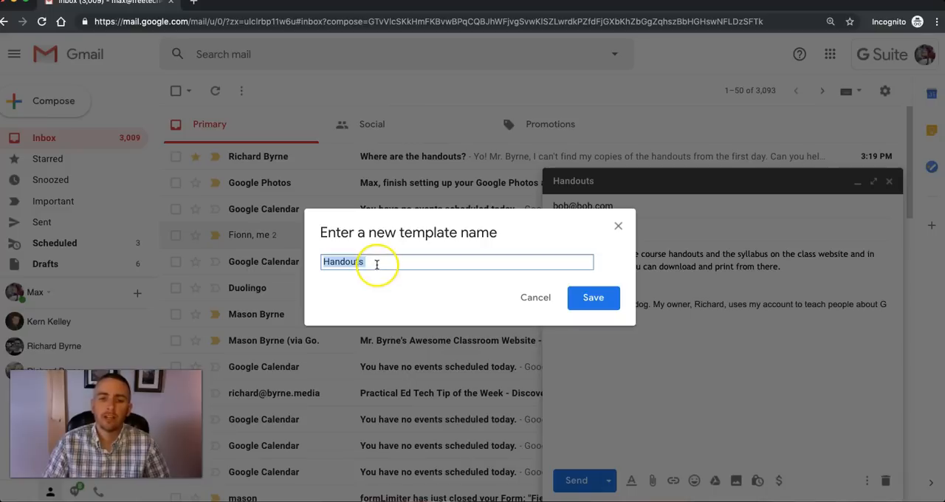
pyautogui.moveTo(626, 305)
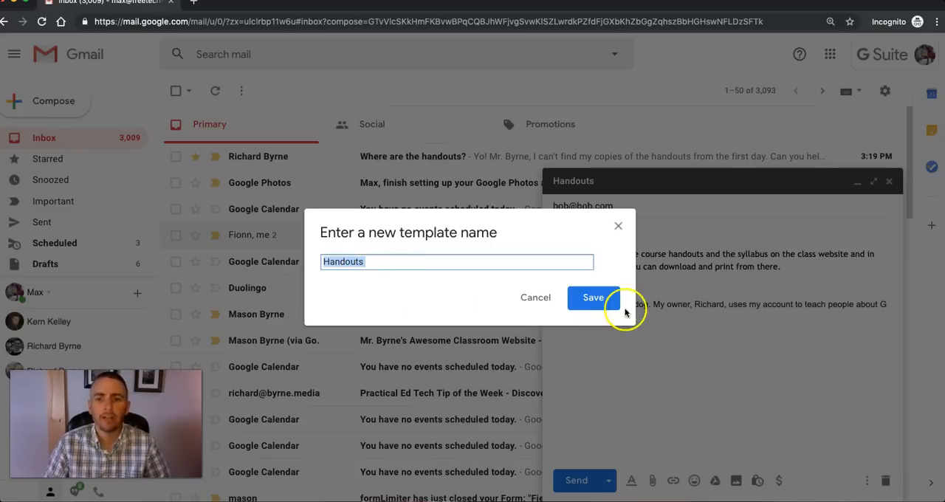
pyautogui.click(593, 297)
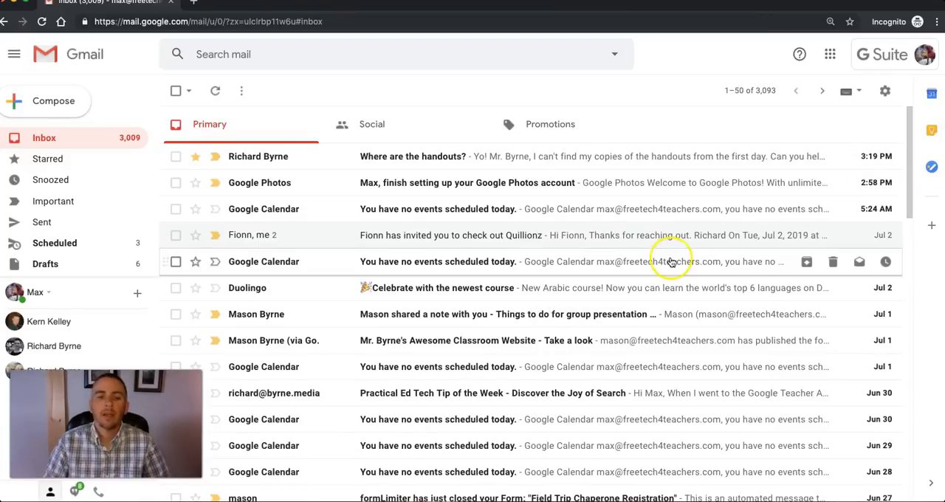
pyautogui.moveTo(375, 156)
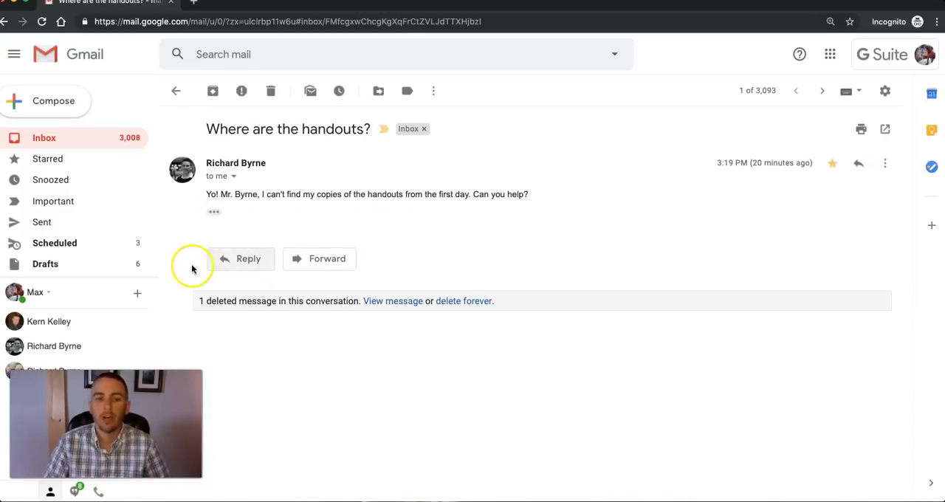
# Reply with the Handouts text about the class website and Google Classroom, and send it.
pyautogui.click(248, 259)
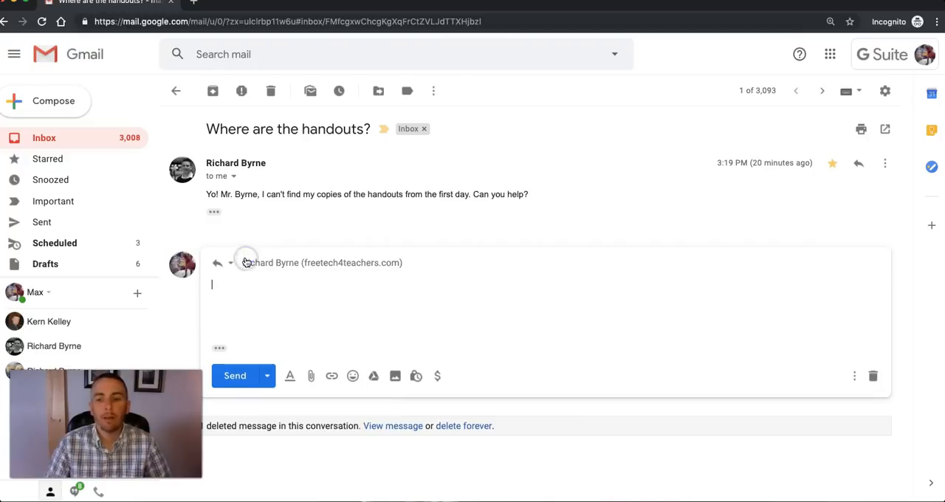
pyautogui.moveTo(854, 376)
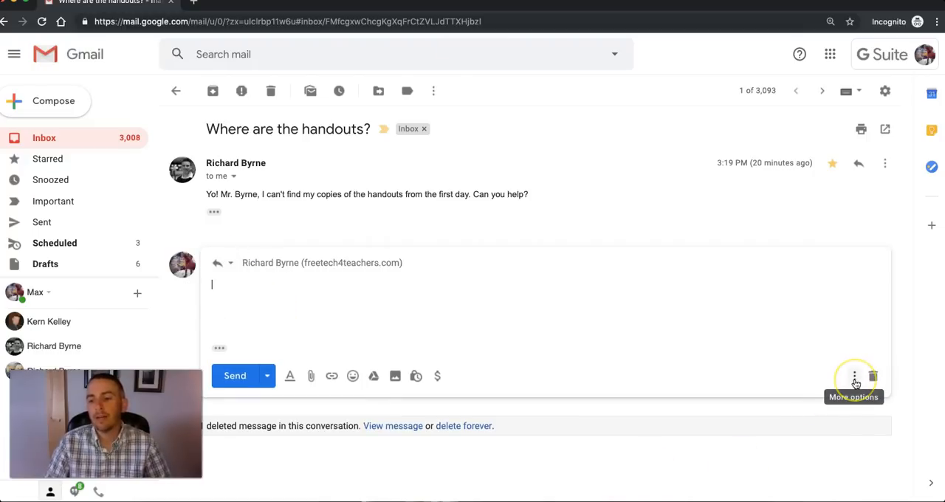
pyautogui.click(854, 376)
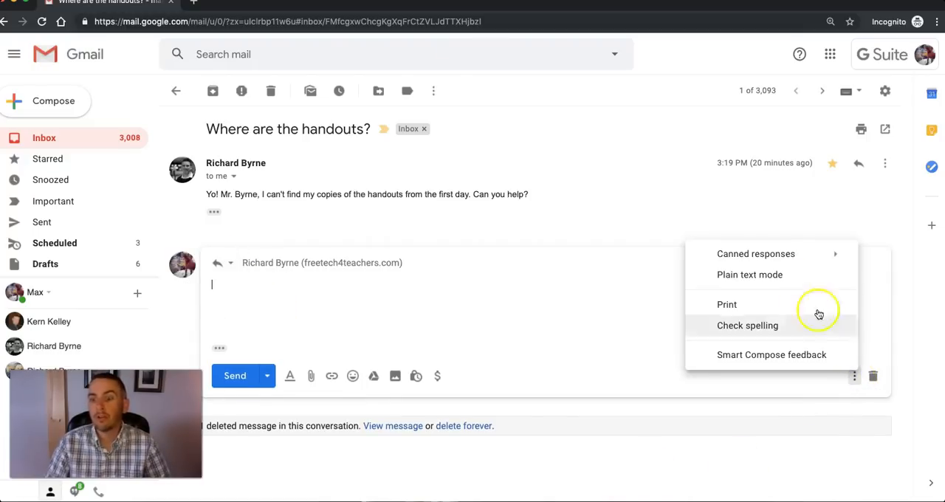
pyautogui.click(756, 253)
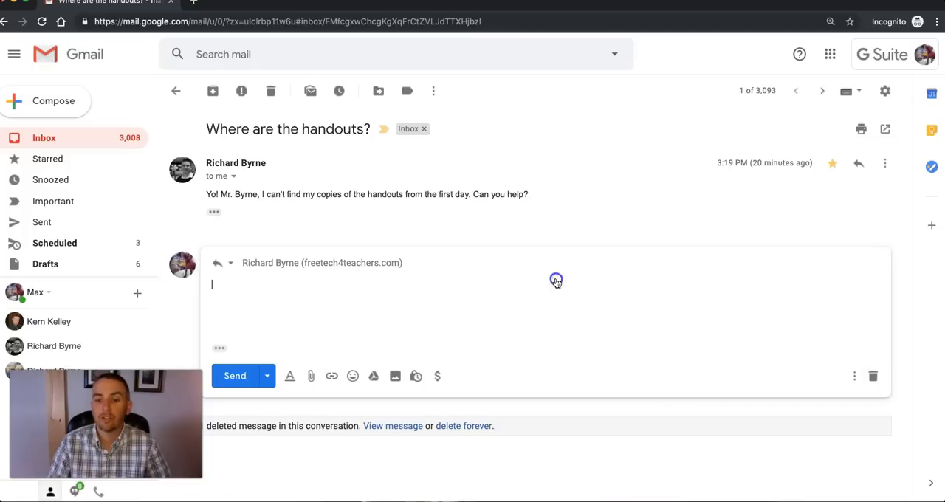
pyautogui.write('You can find all of the course handouts and the syllabus on the class website and in Google Classroom. You can download and print from there.')
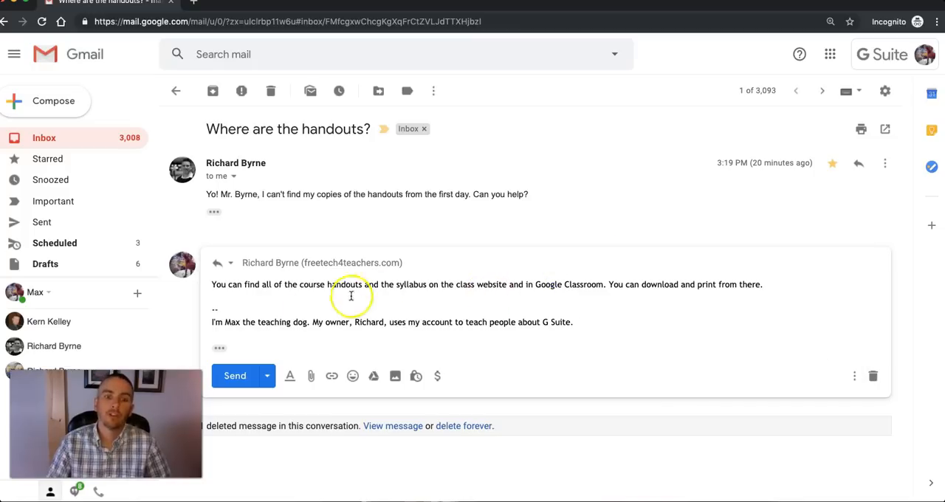
pyautogui.click(235, 376)
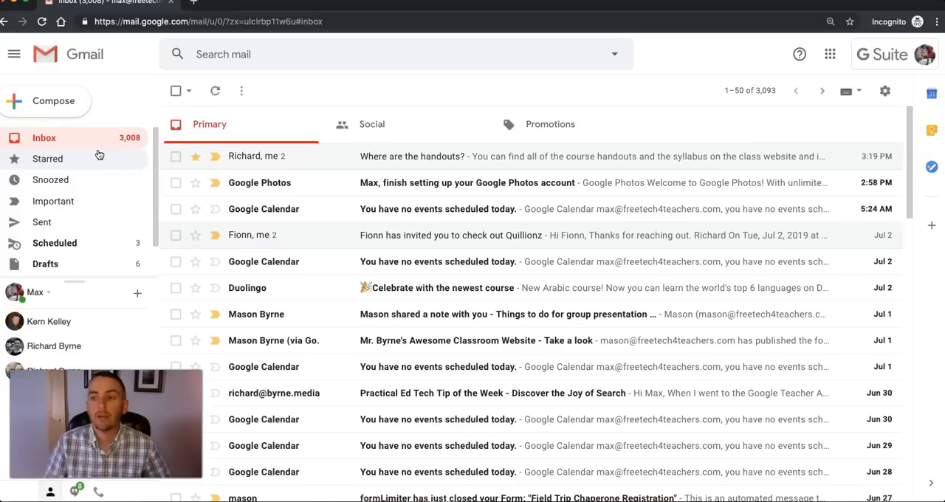
pyautogui.click(885, 90)
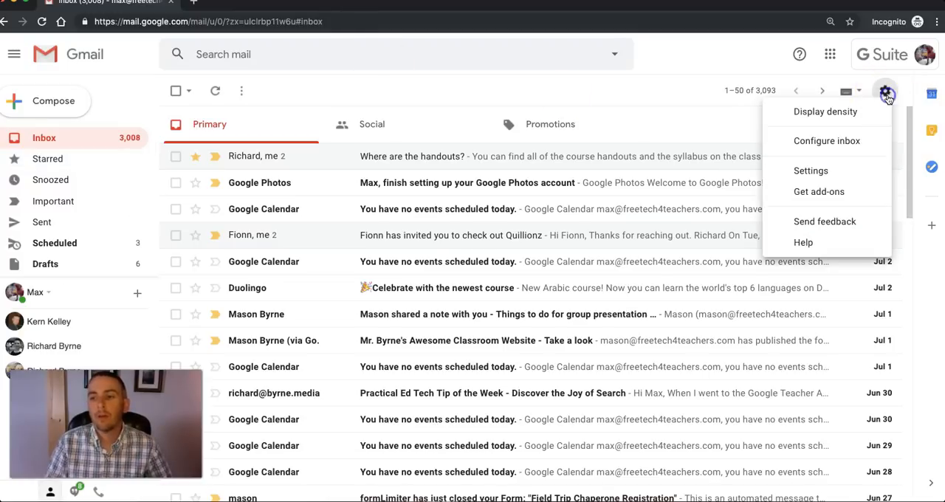
pyautogui.moveTo(811, 171)
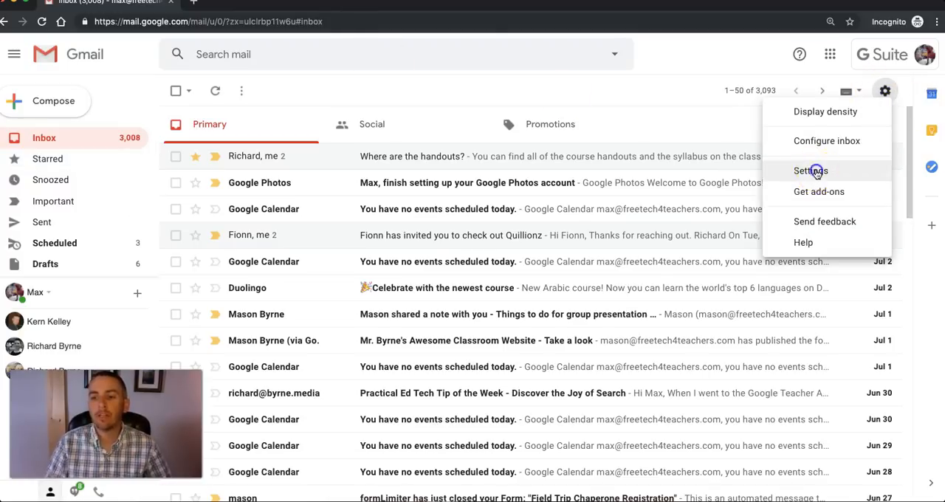
pyautogui.click(810, 170)
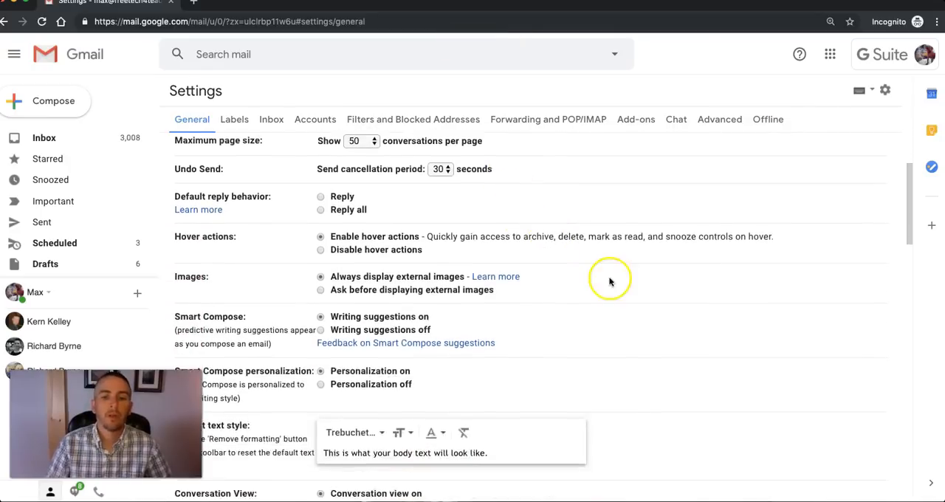
pyautogui.scroll(-3)
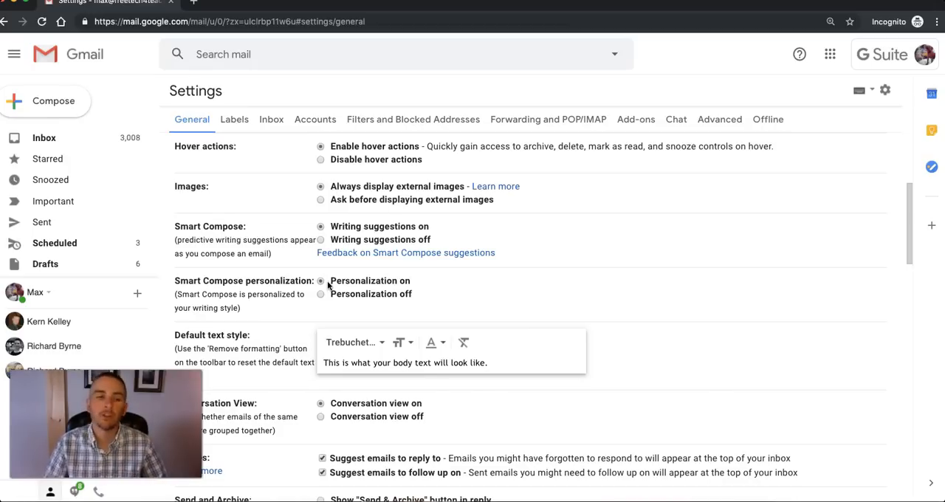
pyautogui.moveTo(44, 138)
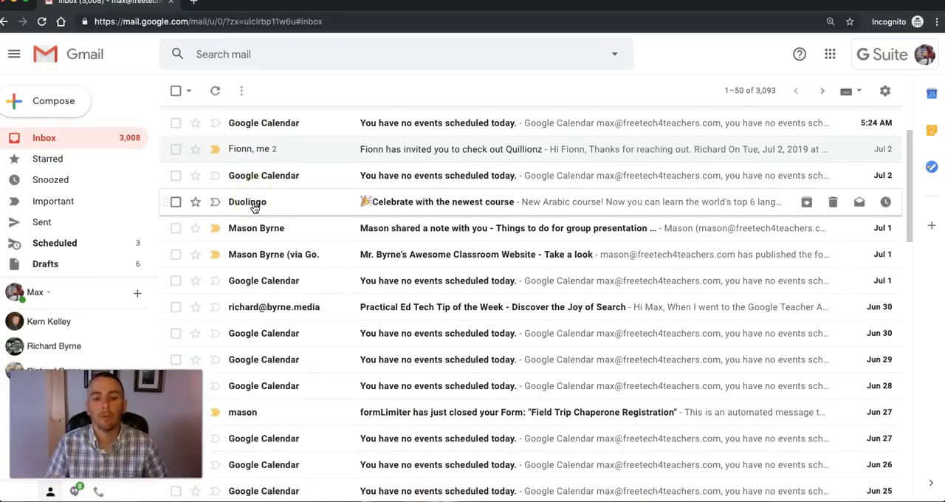
# Reply 'Hi Mason, Thanks for reaching out. Richard' and send it.
pyautogui.scroll(-3)
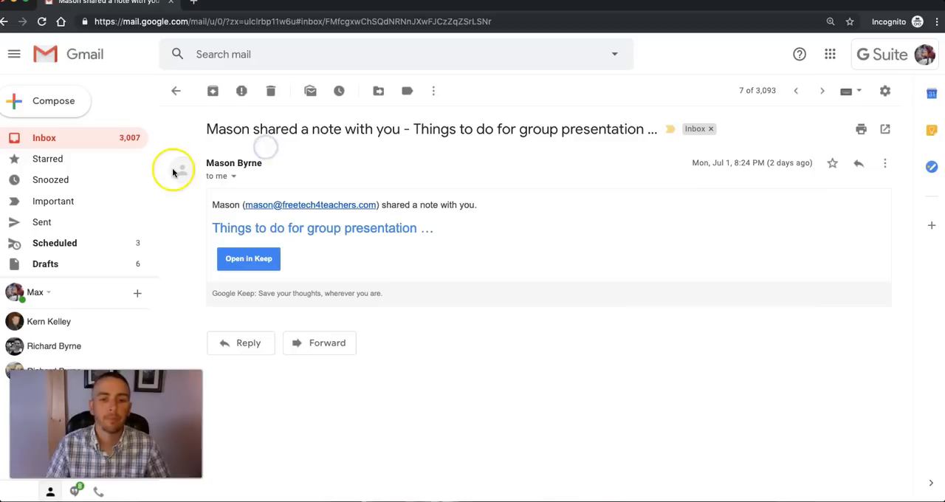
pyautogui.click(240, 343)
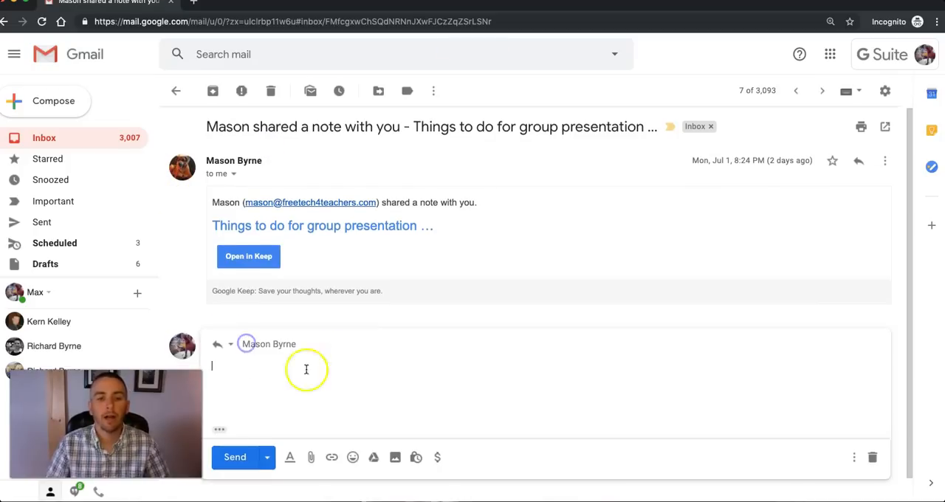
pyautogui.write('Hi')
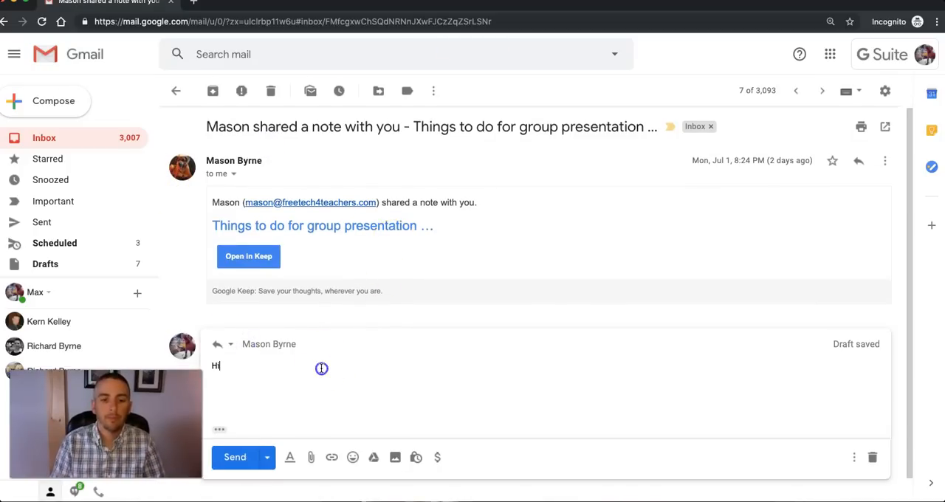
pyautogui.write('Mason,')
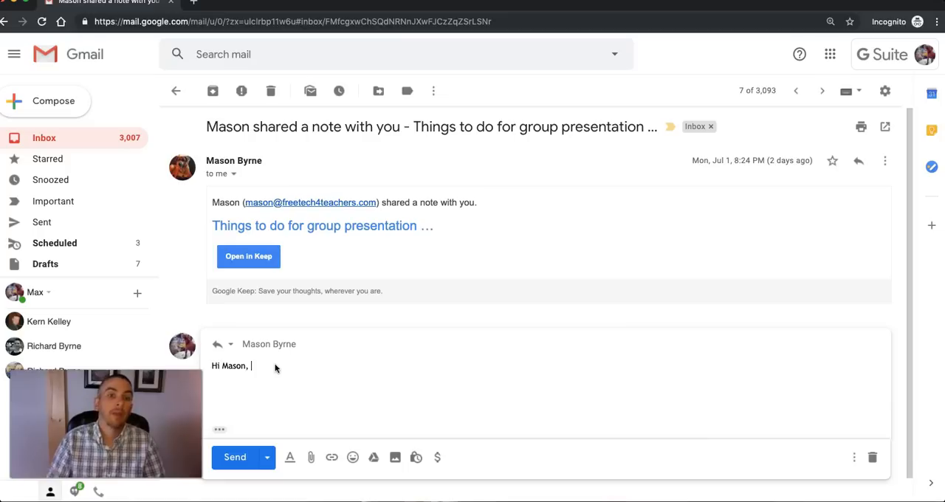
pyautogui.write('T')
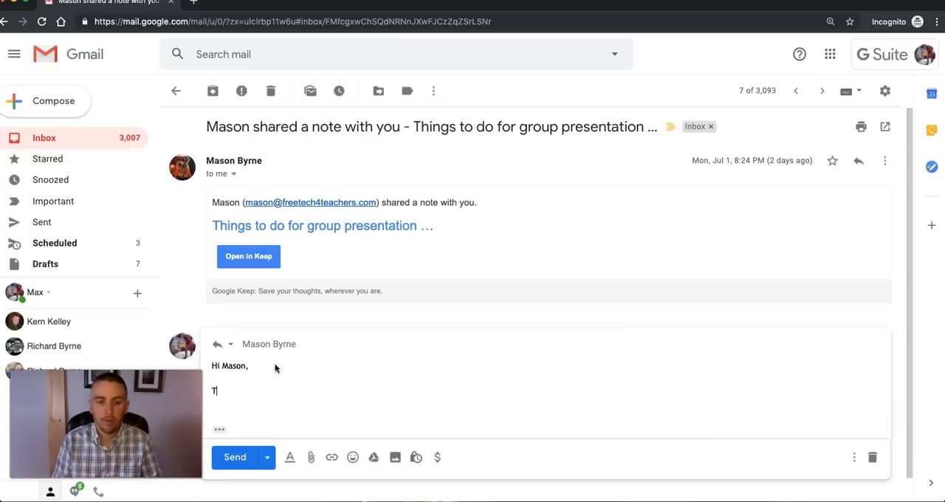
pyautogui.write('hanks for r')
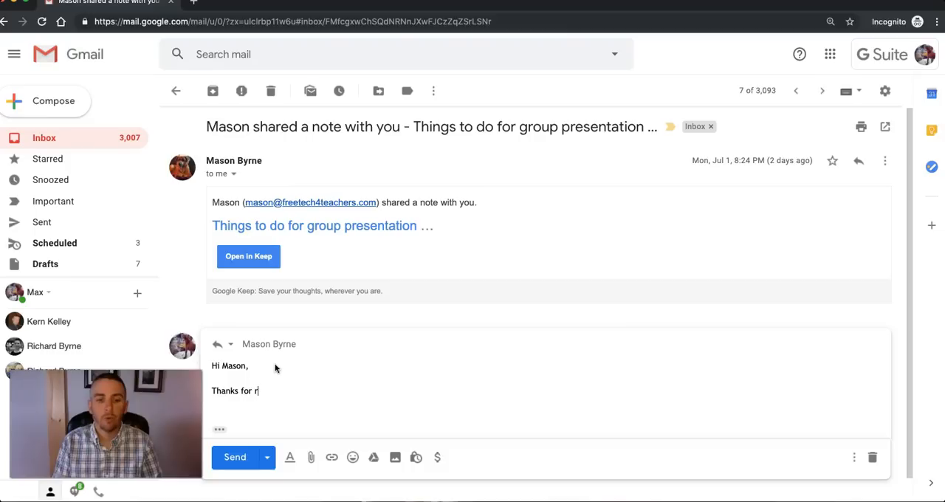
pyautogui.write('eaching out.')
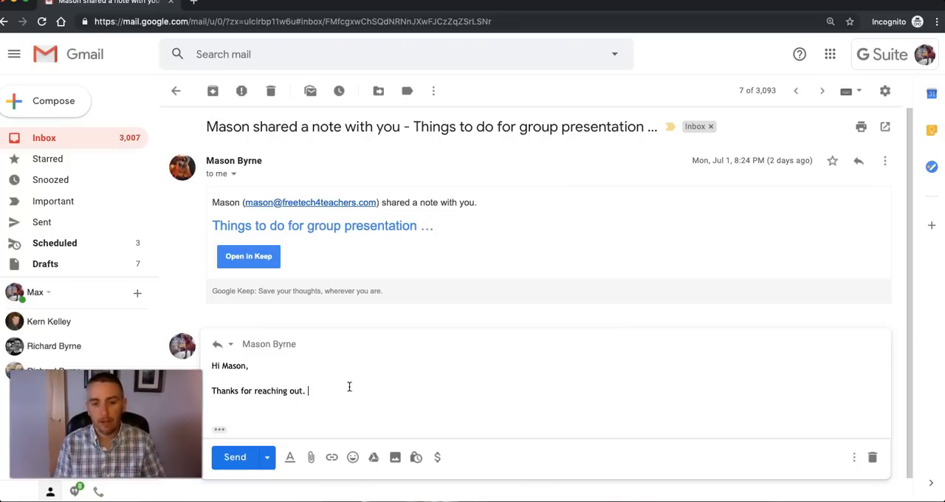
pyautogui.write('Richard')
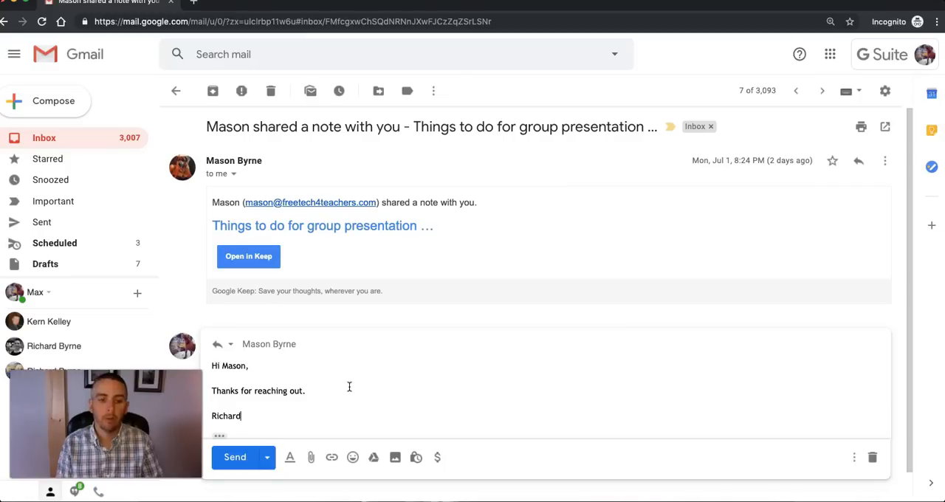
pyautogui.click(234, 457)
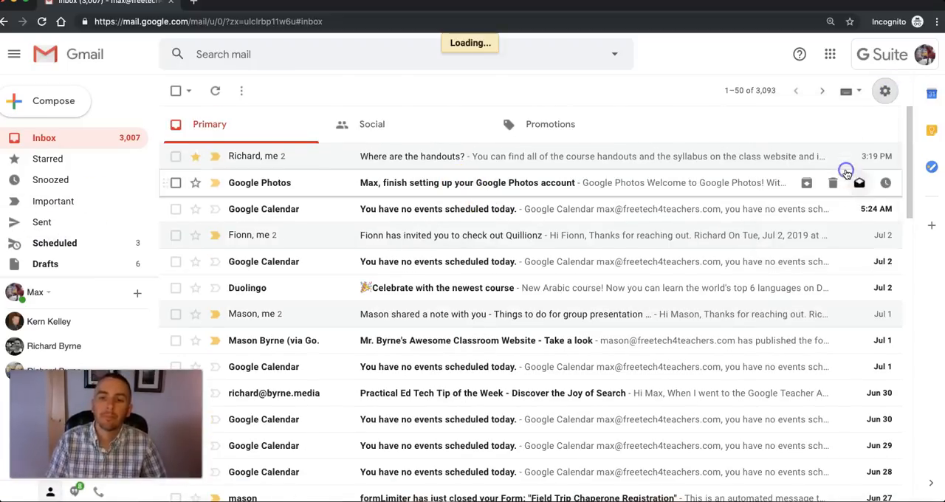
# In Labels settings, create the label 'Questions About Homework'.
pyautogui.click(884, 90)
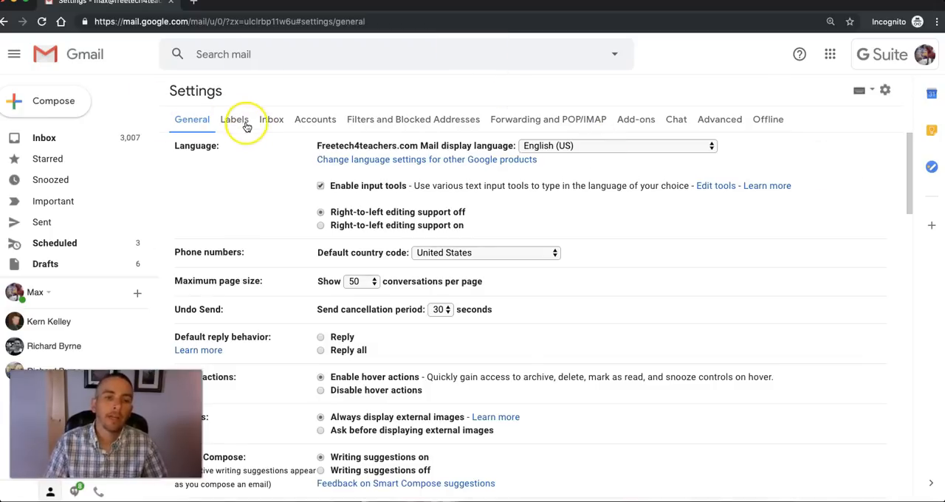
pyautogui.click(234, 119)
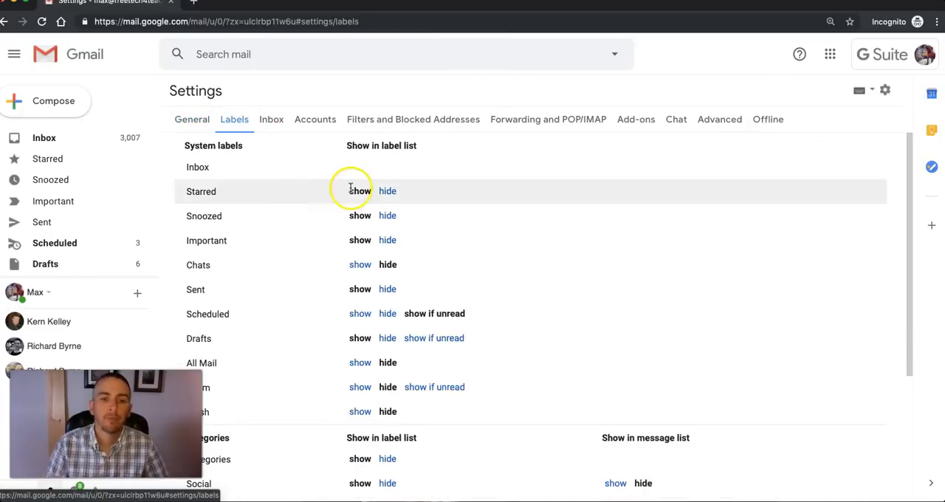
pyautogui.scroll(-3)
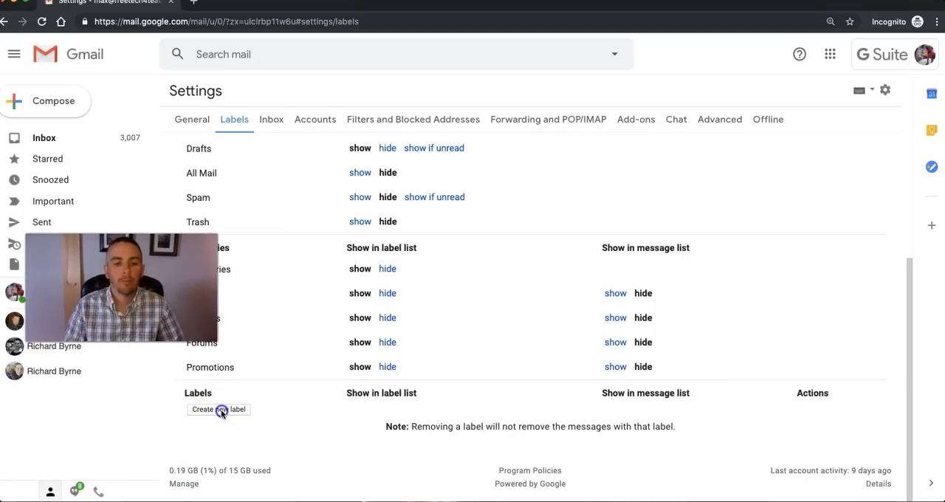
pyautogui.click(219, 409)
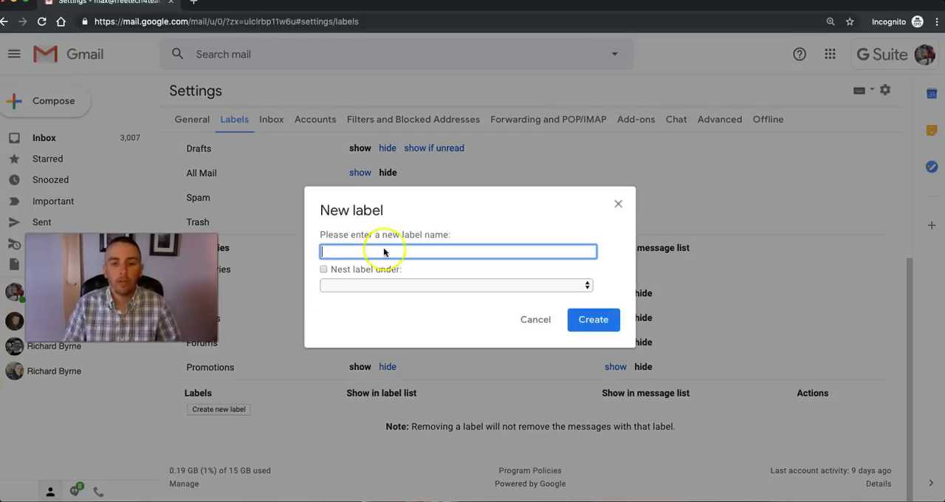
pyautogui.write('Questions About Homework')
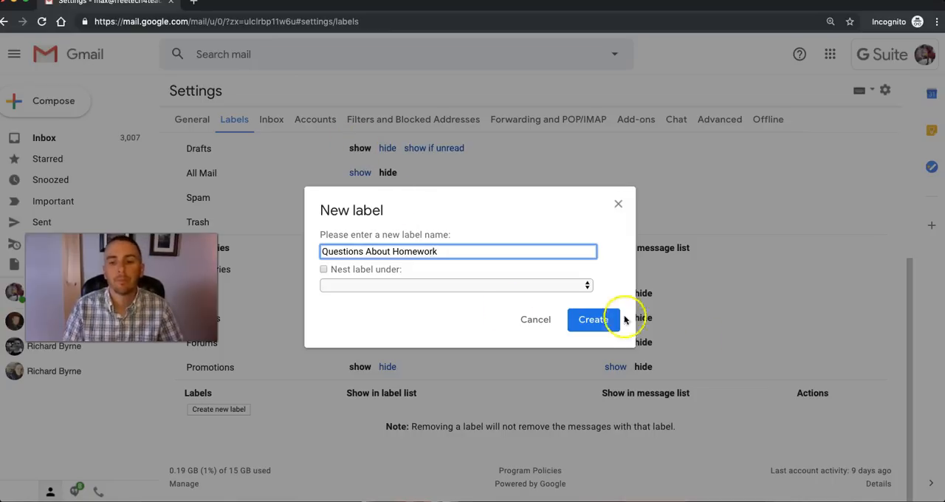
pyautogui.click(593, 319)
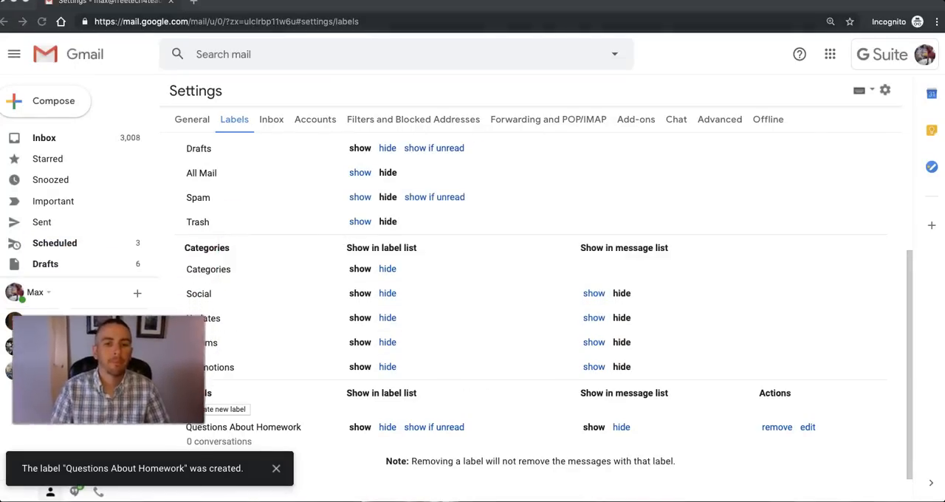
pyautogui.scroll(3)
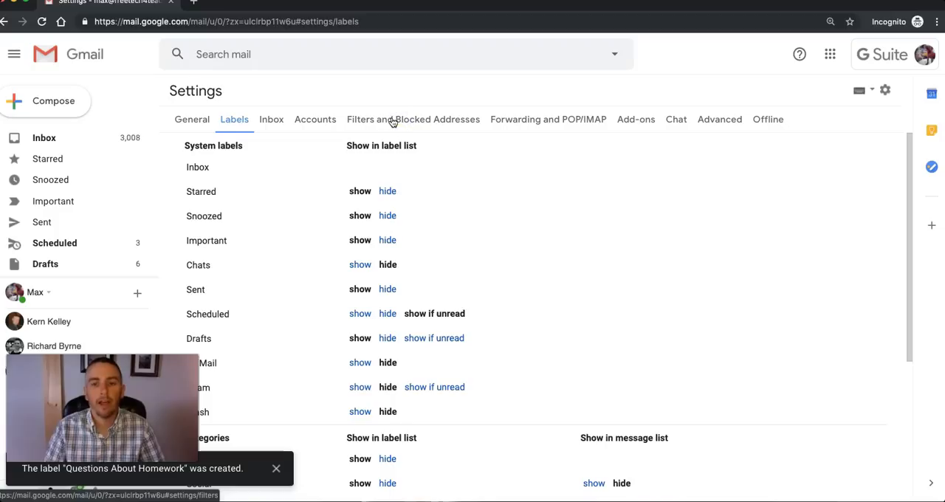
# Start a new filter matching messages that contain the word 'Homework'.
pyautogui.click(412, 119)
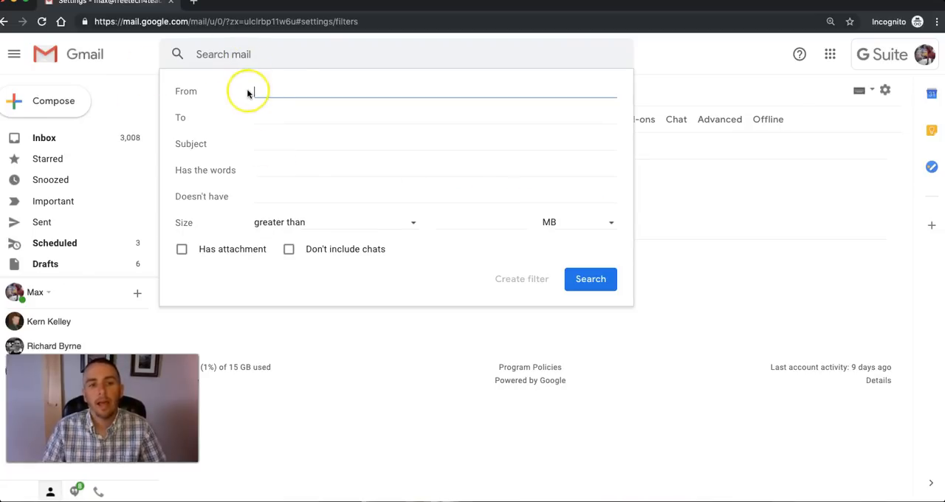
pyautogui.click(436, 170)
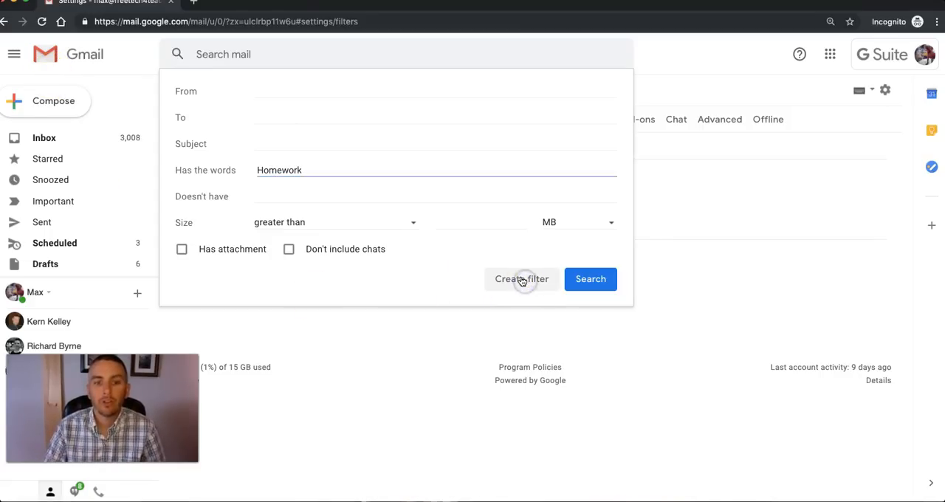
pyautogui.click(521, 279)
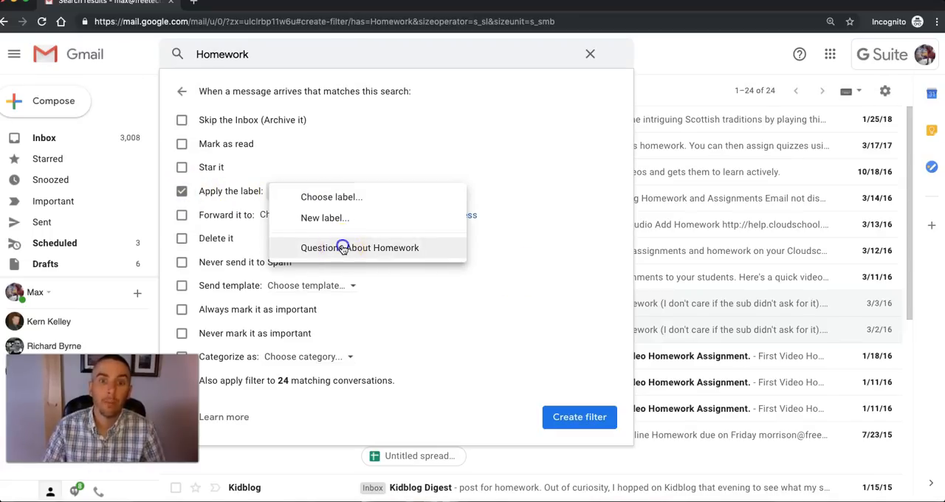
# Have it apply the 'Questions About Homework' label and save the filter.
pyautogui.click(360, 247)
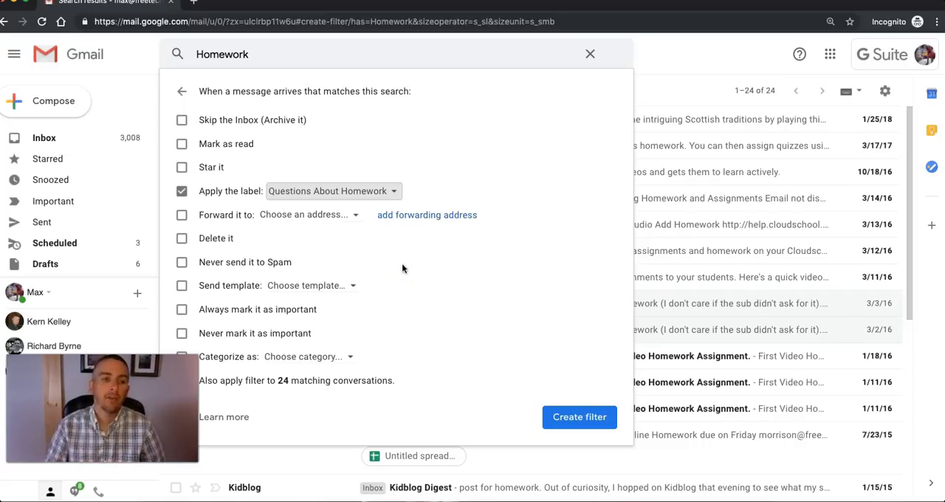
pyautogui.scroll(-3)
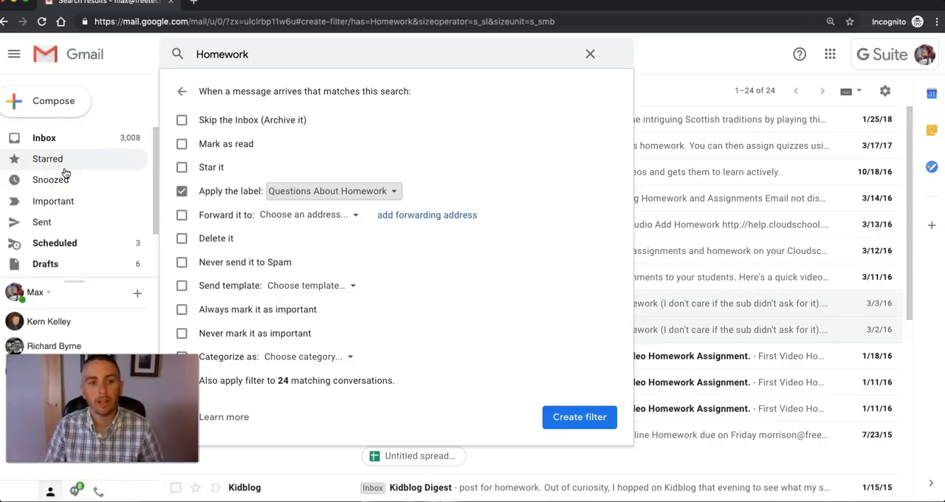
pyautogui.moveTo(530, 369)
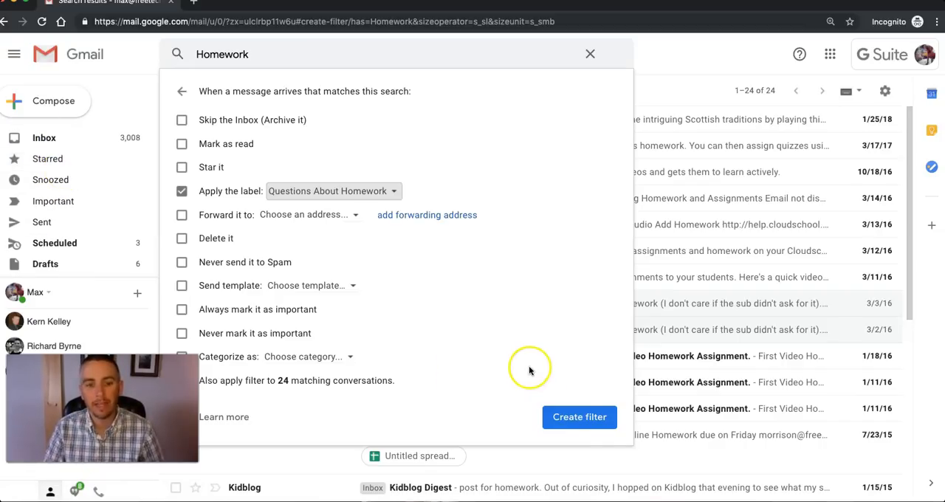
pyautogui.click(579, 416)
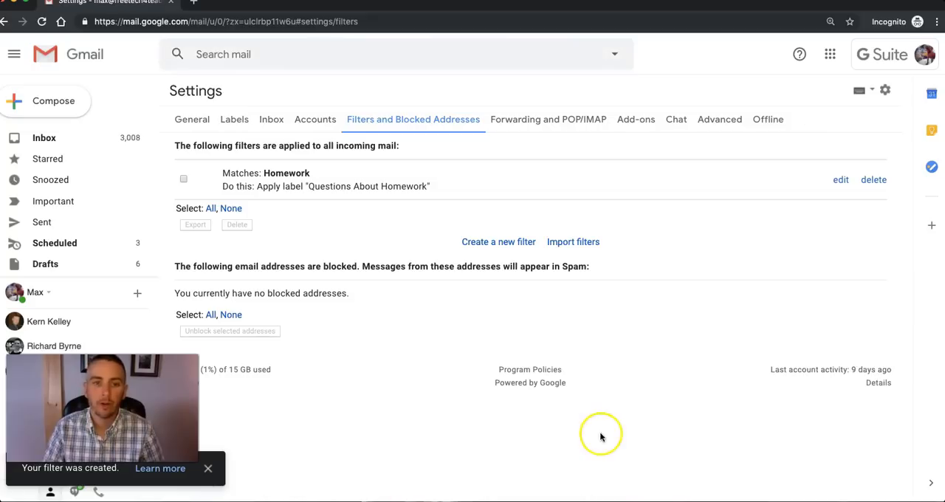
pyautogui.moveTo(266, 195)
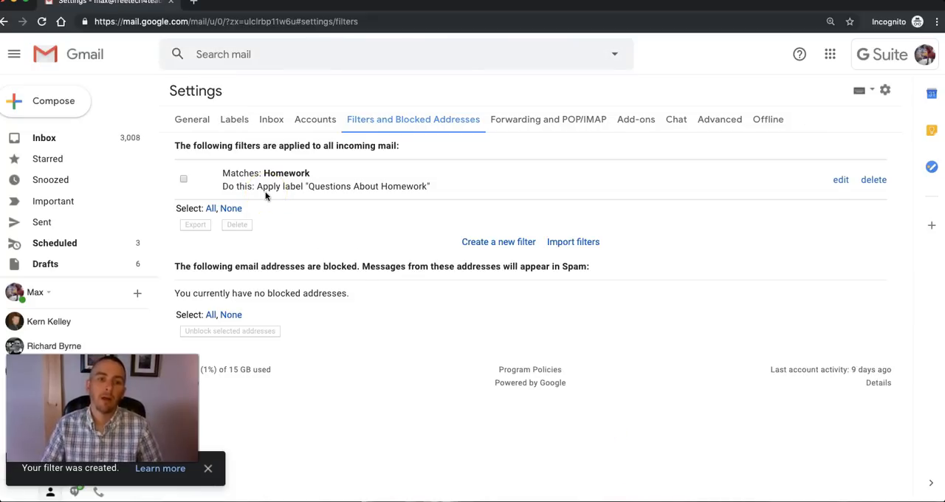
pyautogui.moveTo(77, 227)
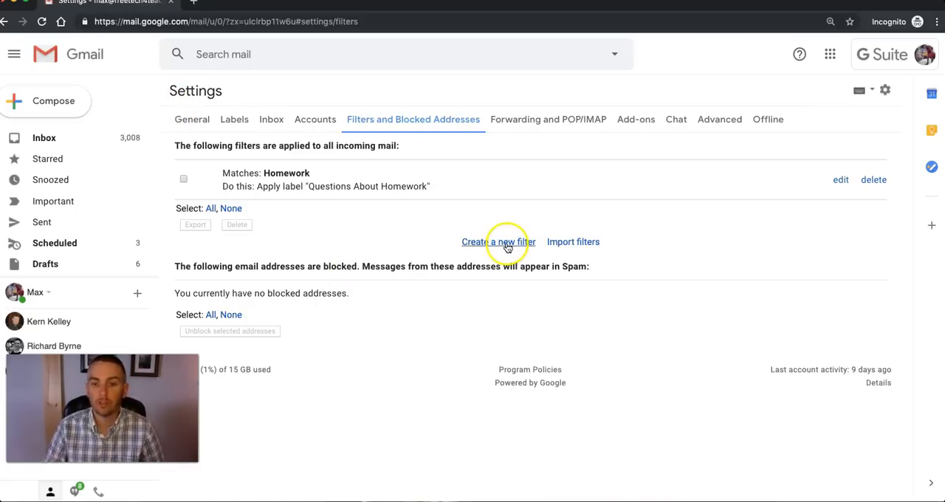
pyautogui.click(498, 241)
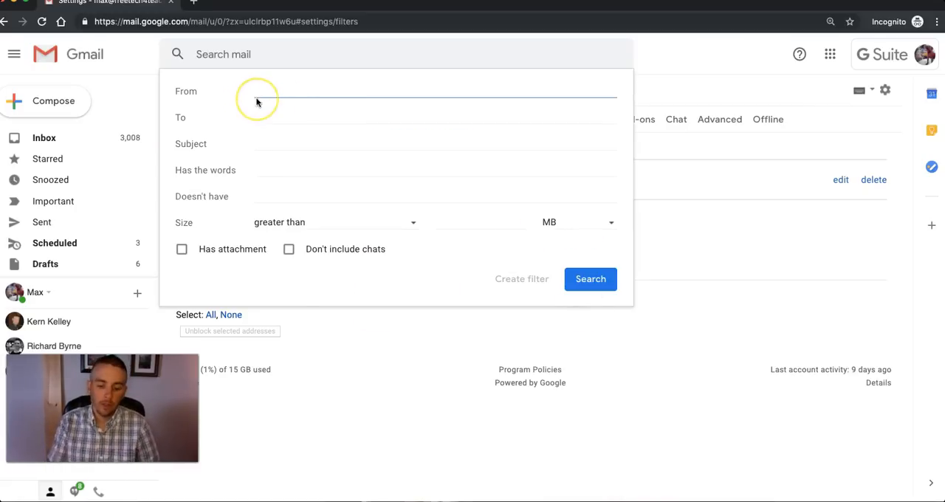
pyautogui.write('@')
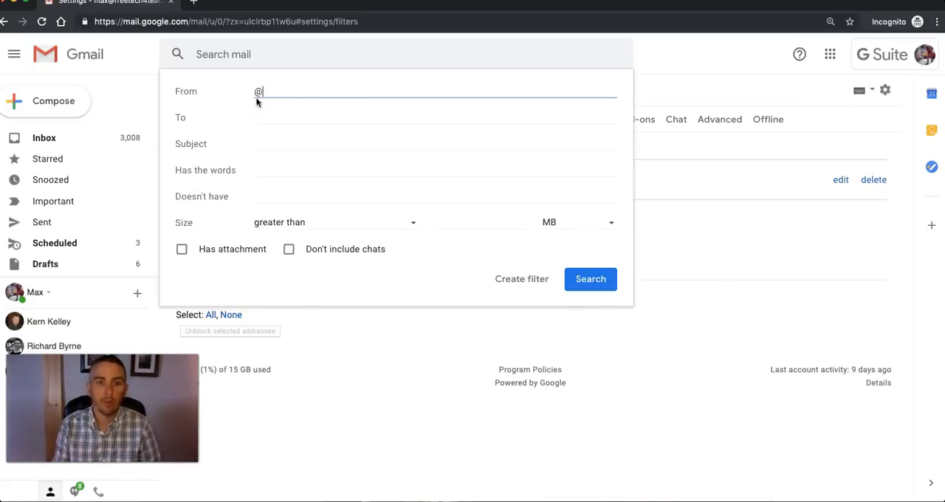
pyautogui.write('sad17')
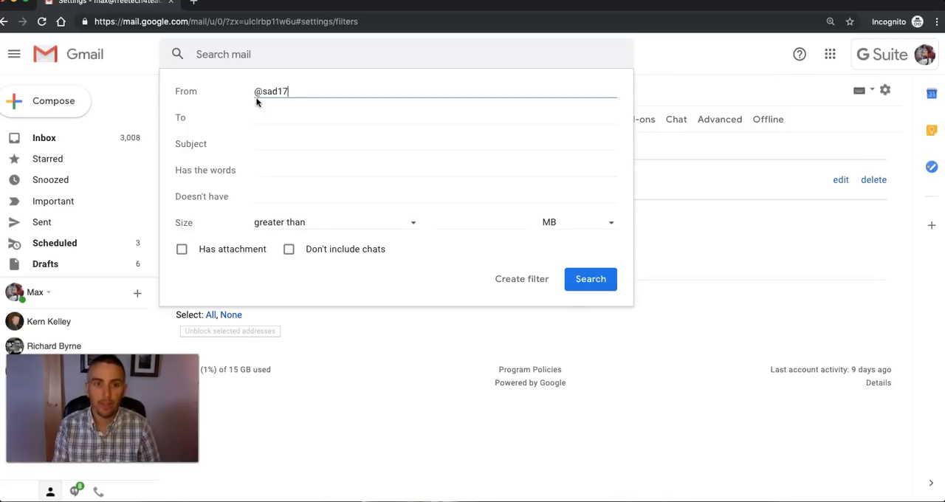
pyautogui.write('.k12')
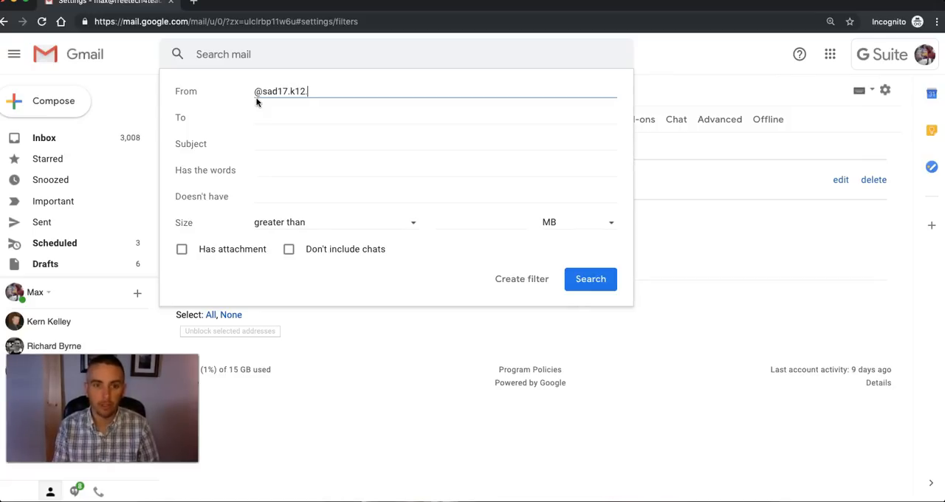
pyautogui.write('.m3')
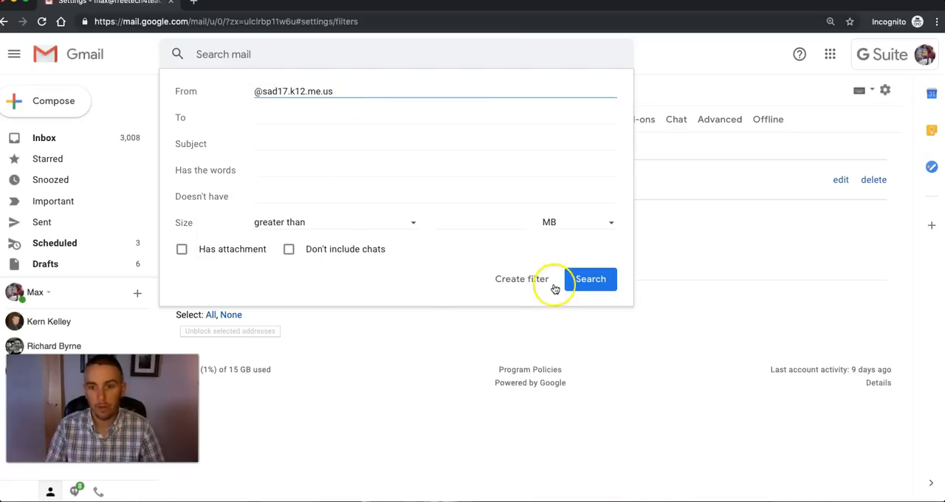
pyautogui.click(521, 279)
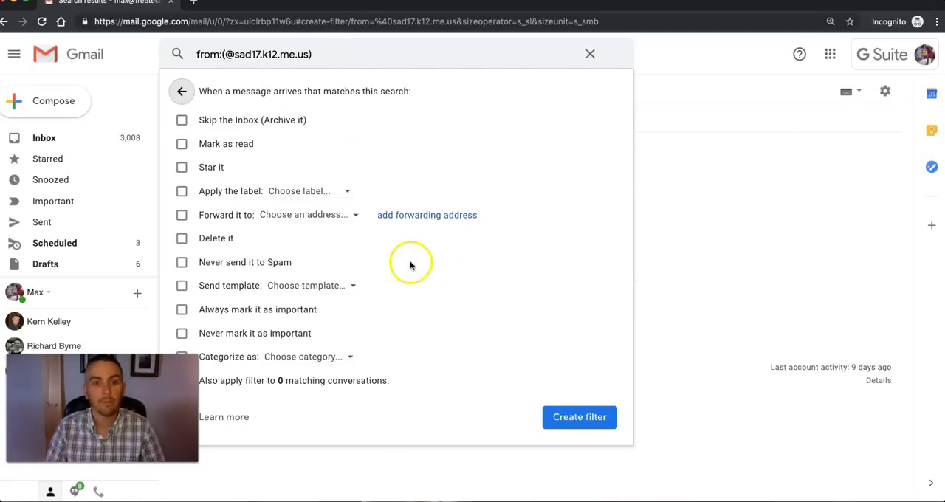
pyautogui.moveTo(329, 240)
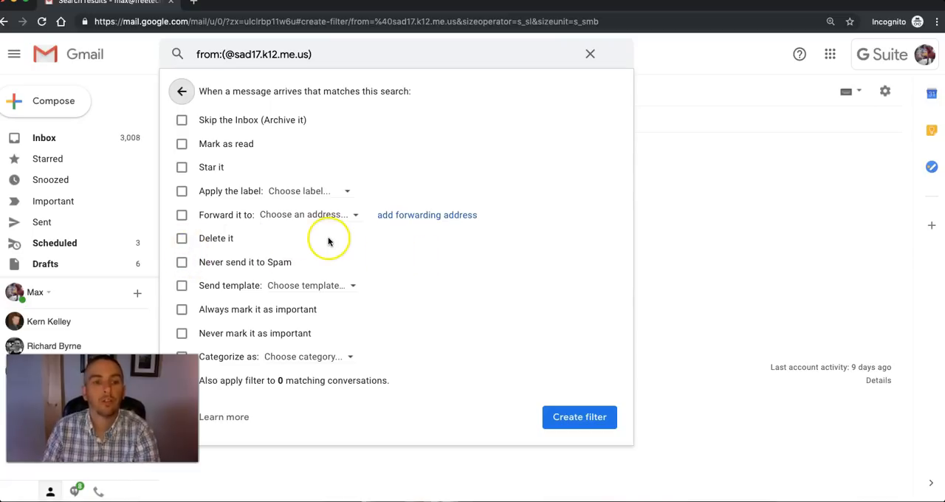
# Have the filter star these messages and always mark them as important.
pyautogui.click(182, 167)
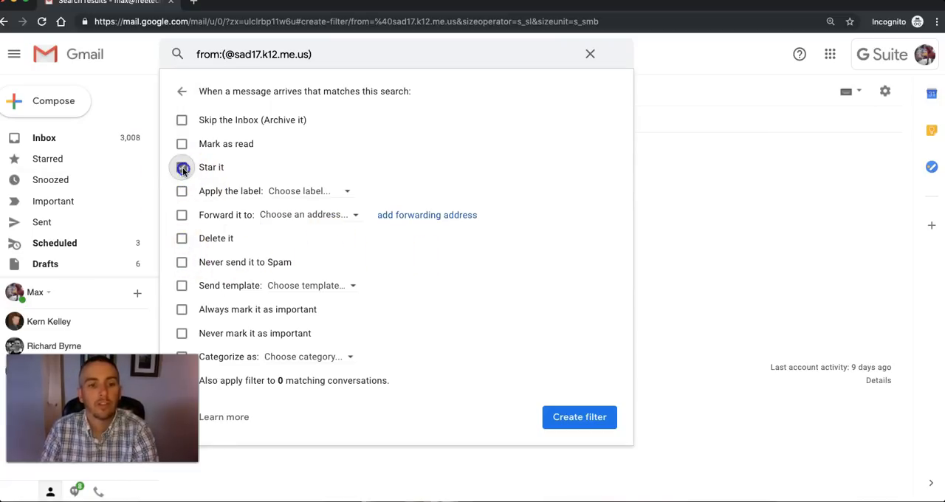
pyautogui.click(182, 167)
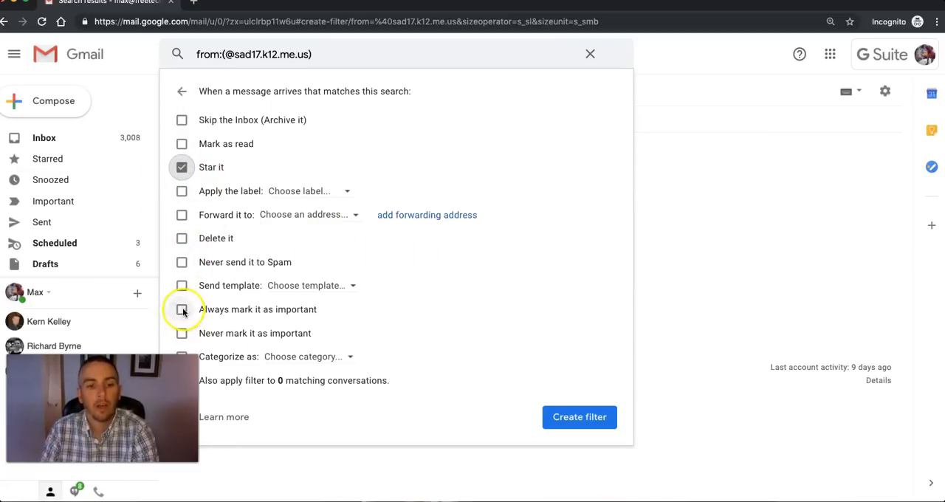
pyautogui.click(181, 310)
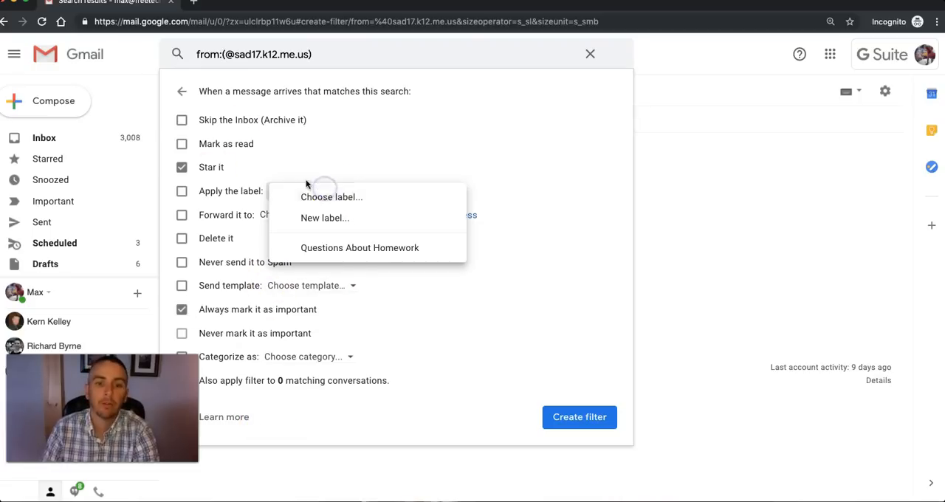
# Create a new 'Super Important!!!' label for the filter to apply.
pyautogui.click(324, 218)
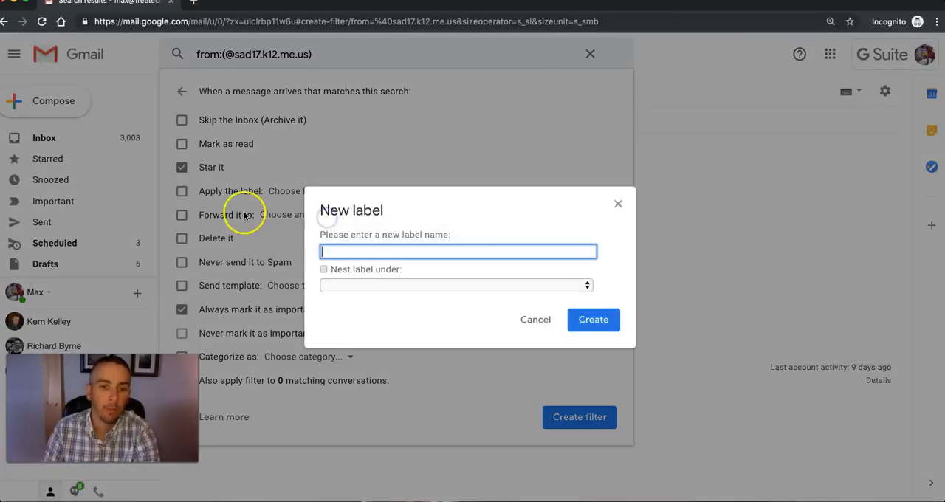
pyautogui.write('Super')
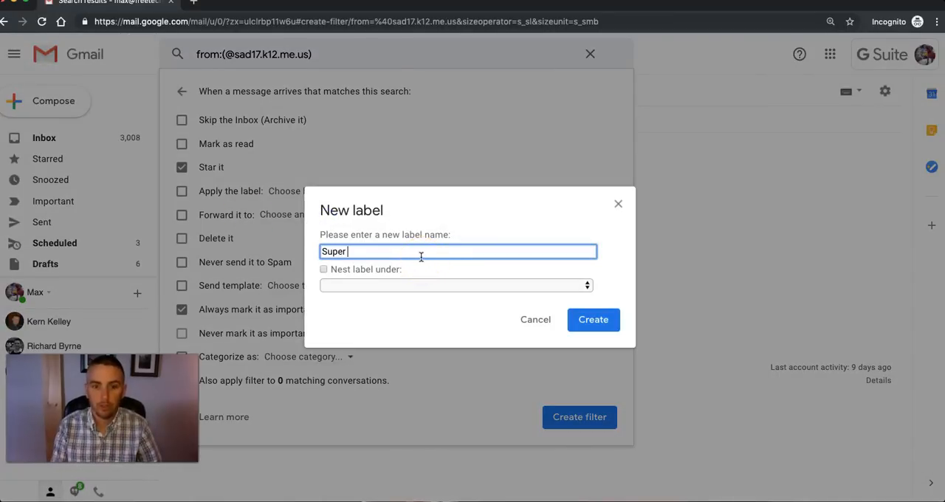
pyautogui.write('Import')
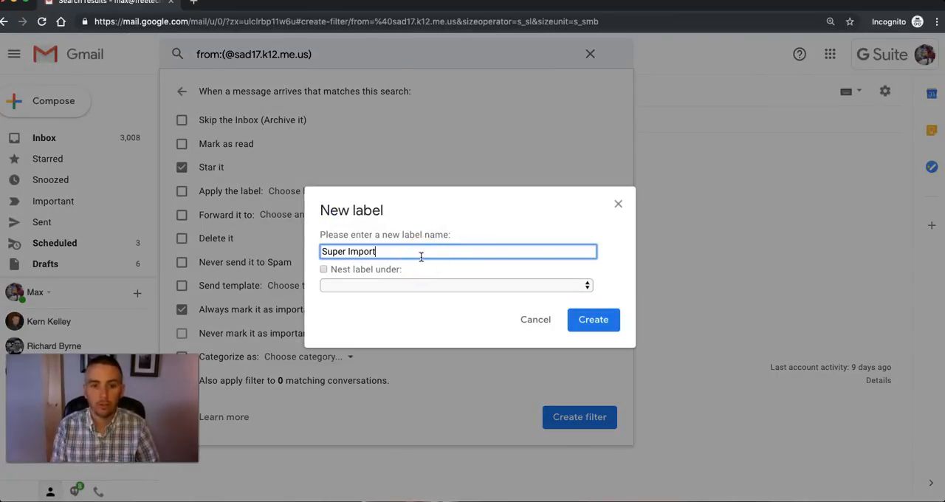
pyautogui.write('ant!!!')
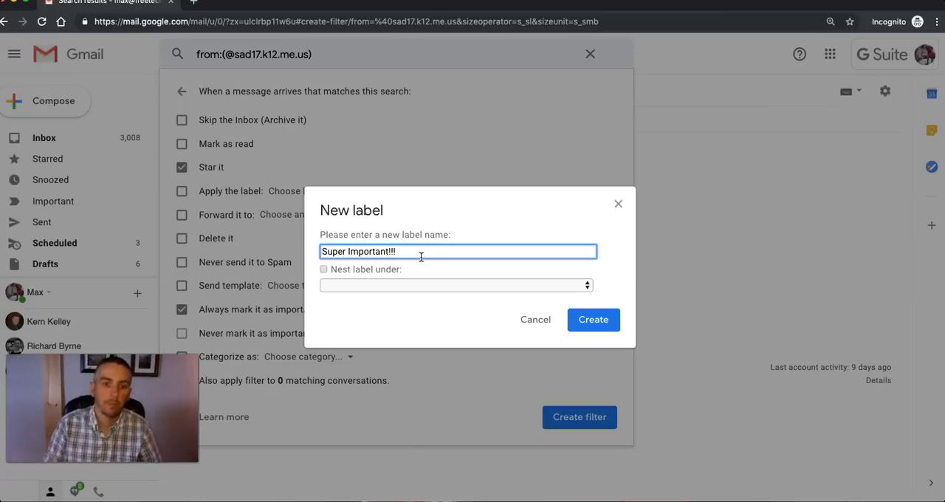
pyautogui.click(592, 319)
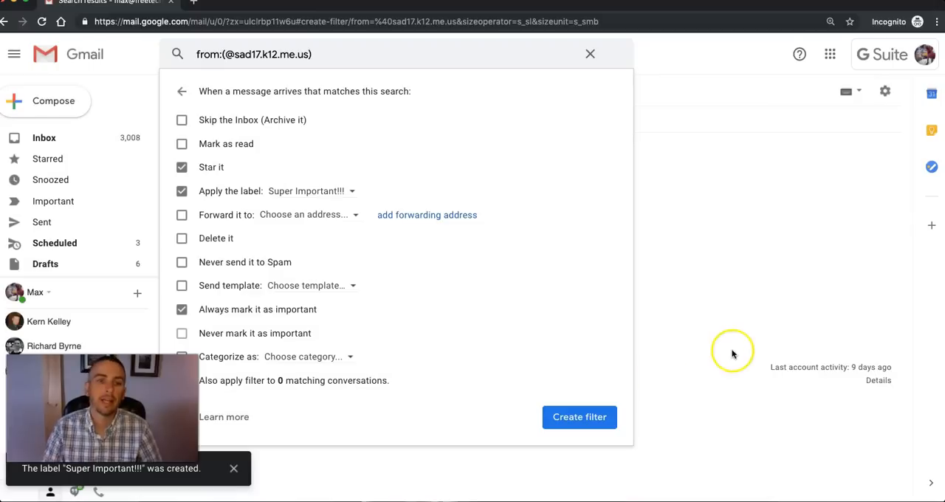
pyautogui.moveTo(733, 358)
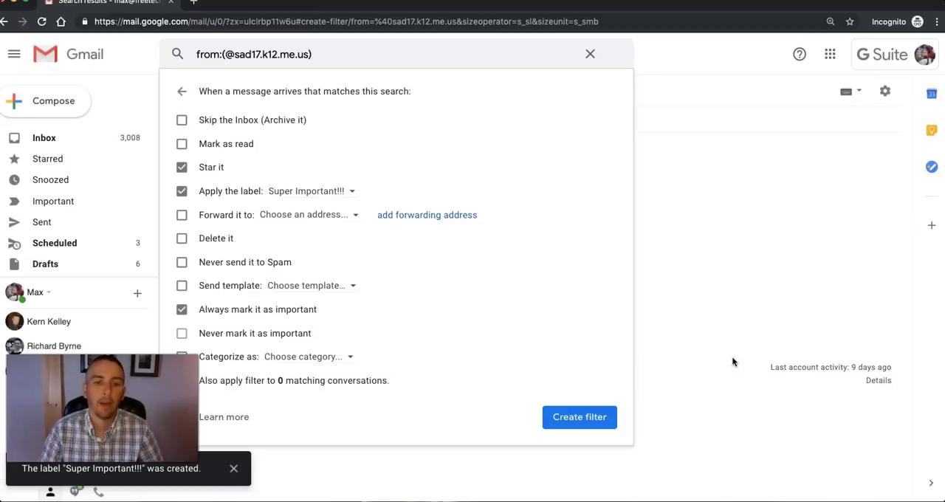